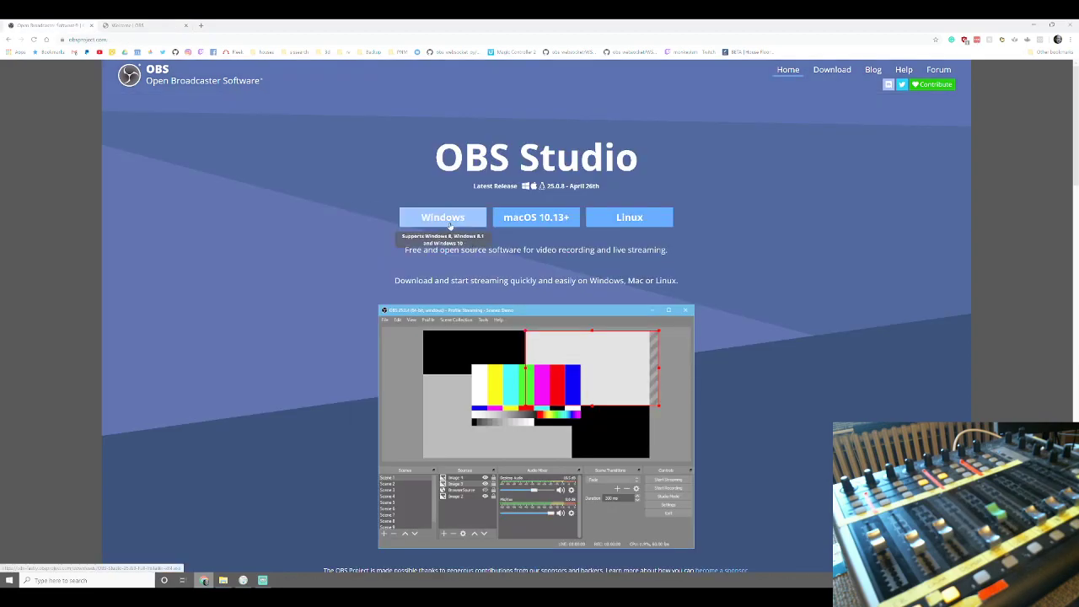
pyautogui.moveTo(263, 560)
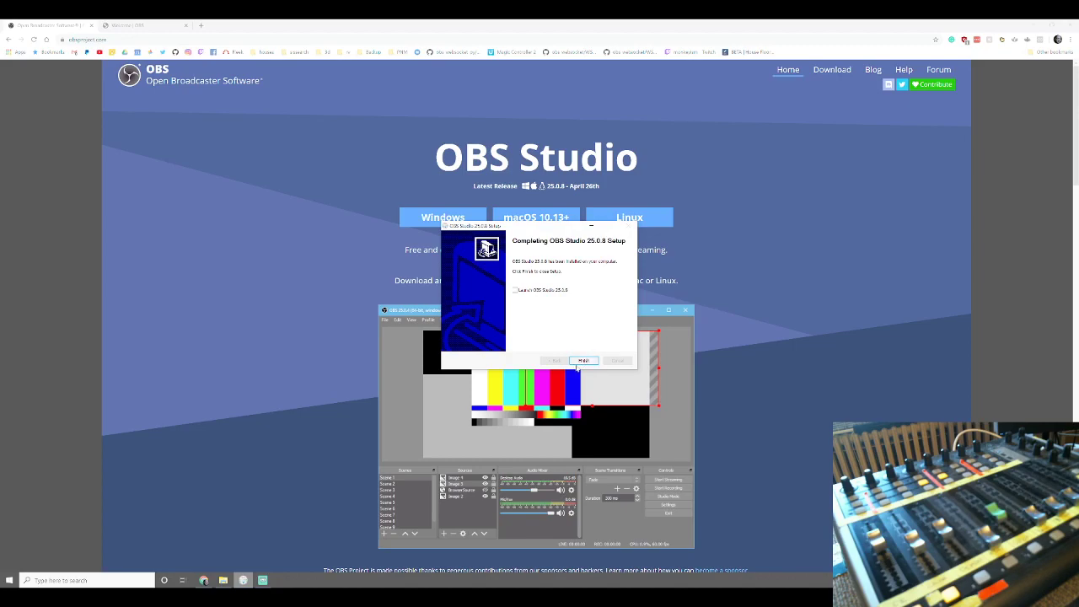
# Step: Finish the OBS Studio 25.0.8 setup from the installer's completion screen
pyautogui.click(583, 361)
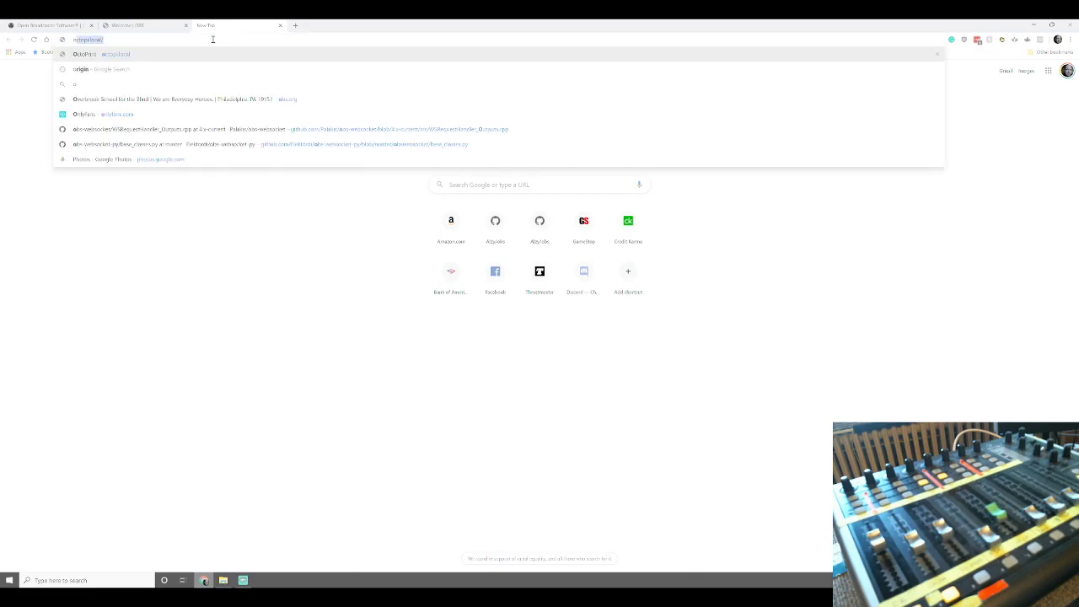
# Step: Reach the obs-midi GitHub releases page via the 'obs' address-bar suggestion
pyautogui.write('obs-midi/')
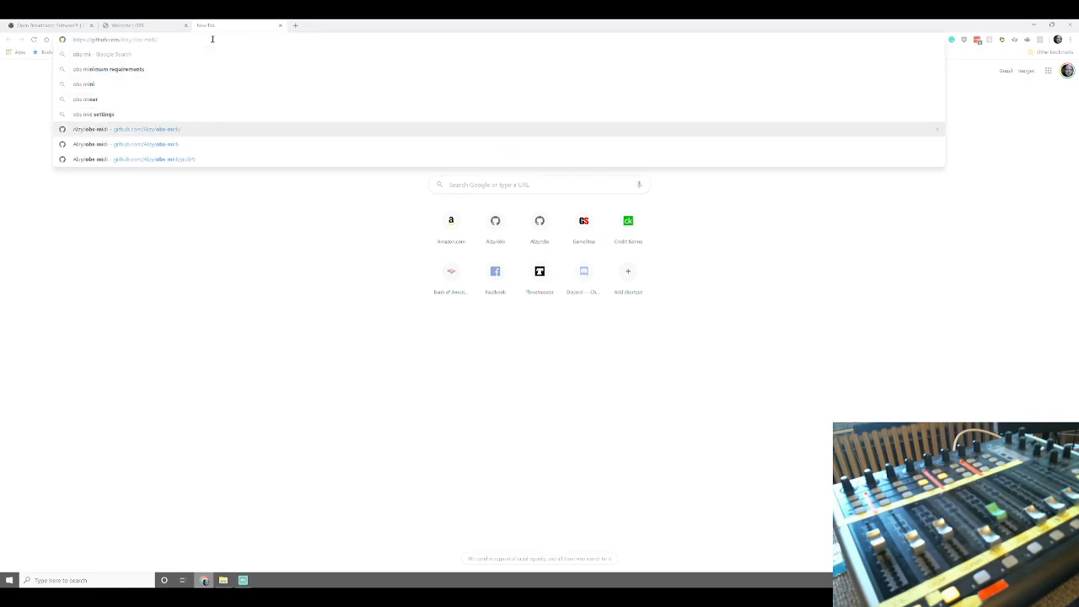
pyautogui.click(121, 128)
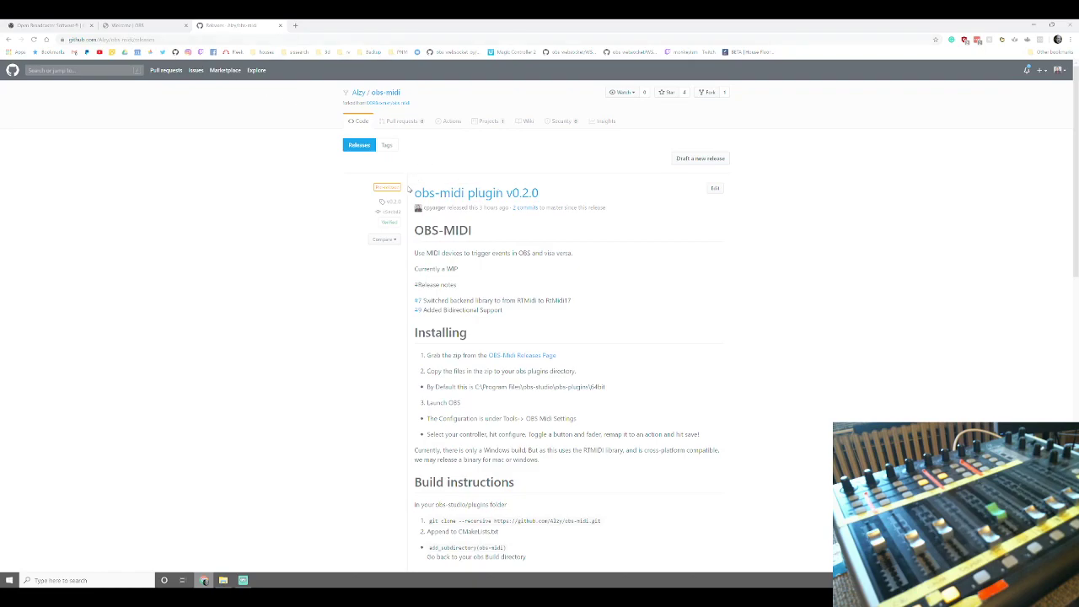
pyautogui.moveTo(415, 191)
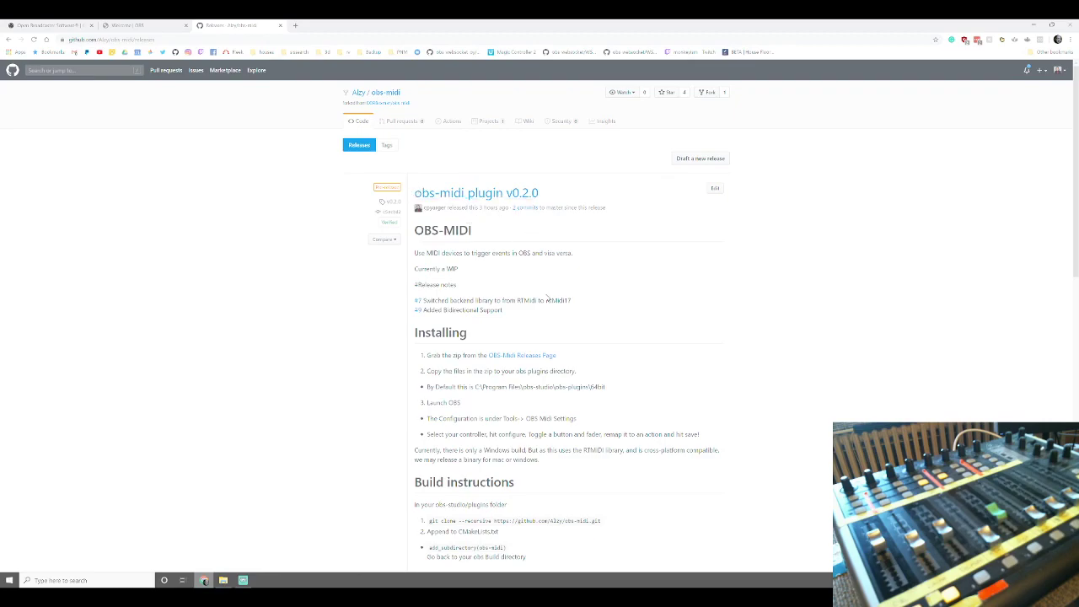
pyautogui.moveTo(670, 297)
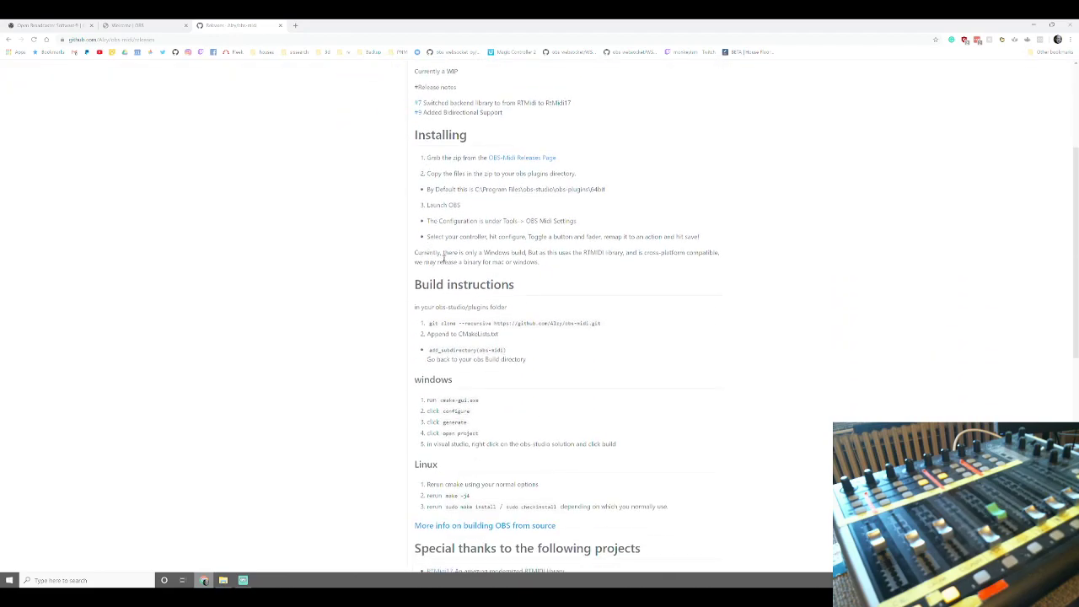
# Step: Download the Win64 zip from the v0.2.0 release's Assets list
pyautogui.scroll(-3)
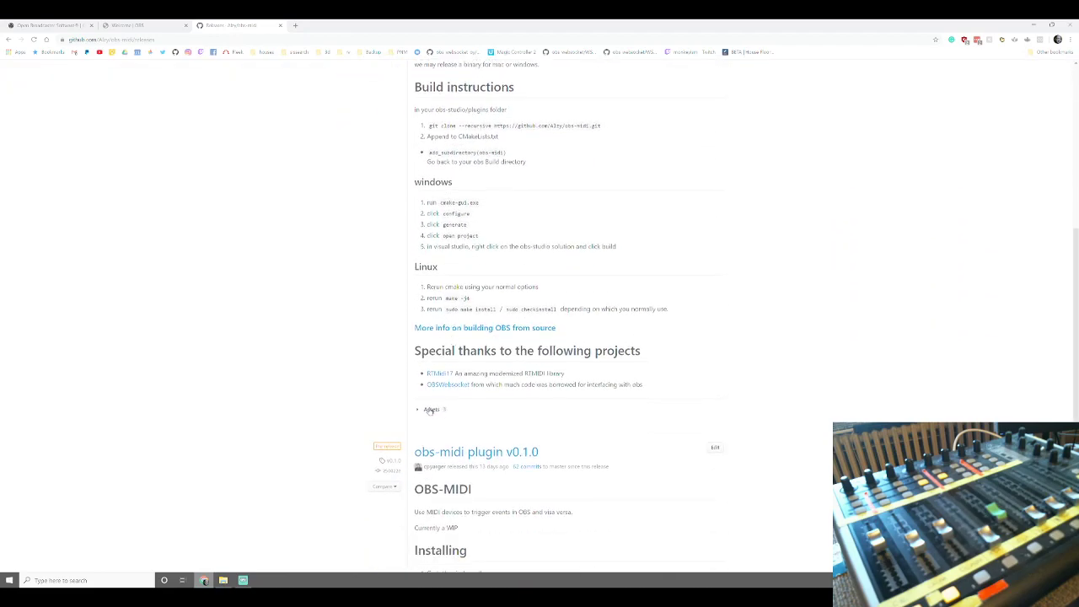
pyautogui.click(428, 410)
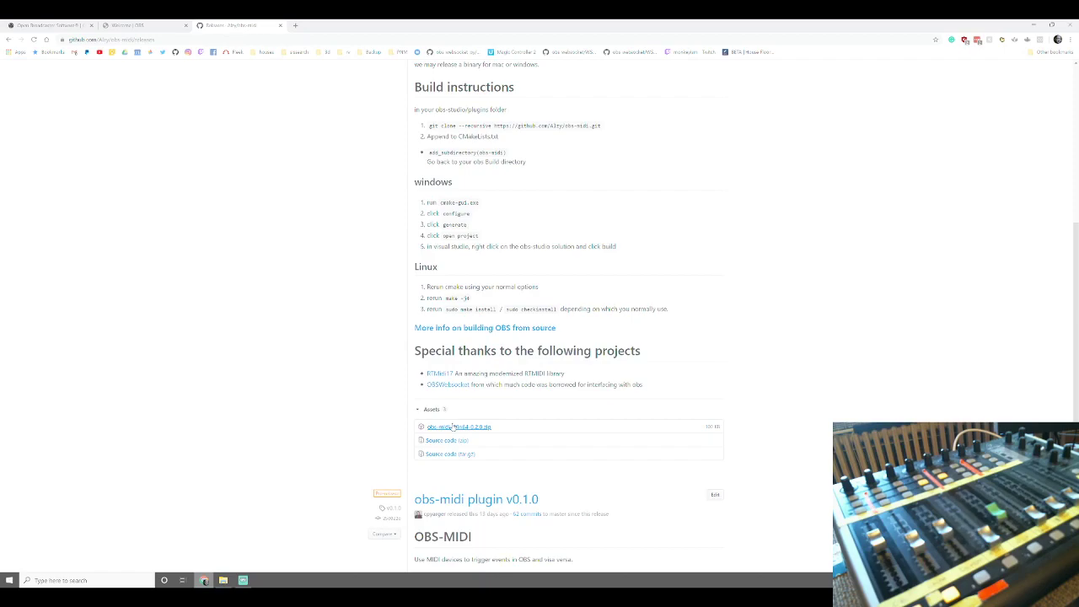
pyautogui.moveTo(455, 427)
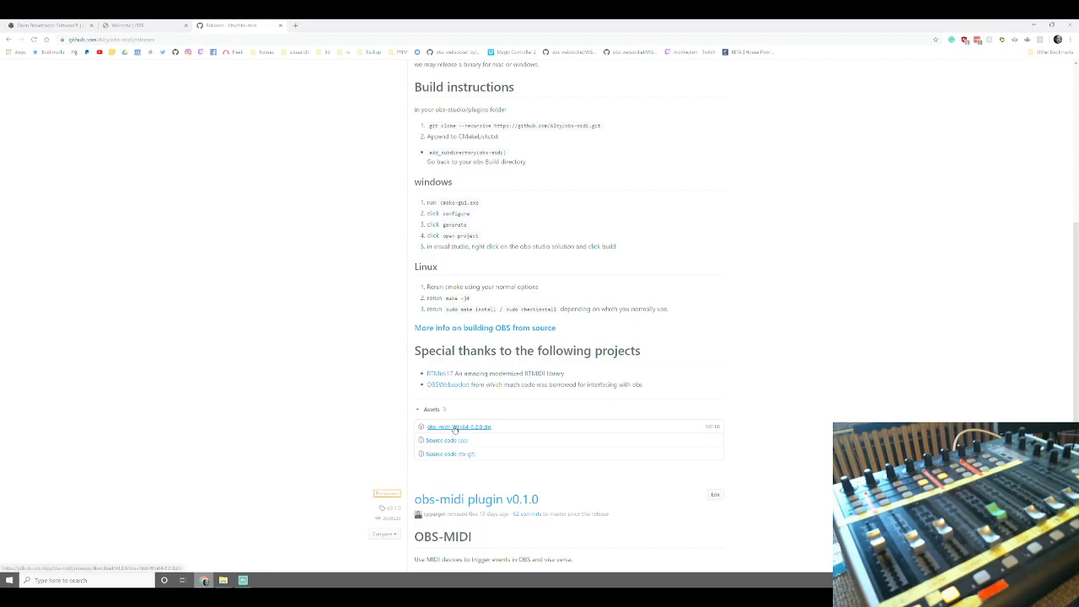
pyautogui.click(455, 426)
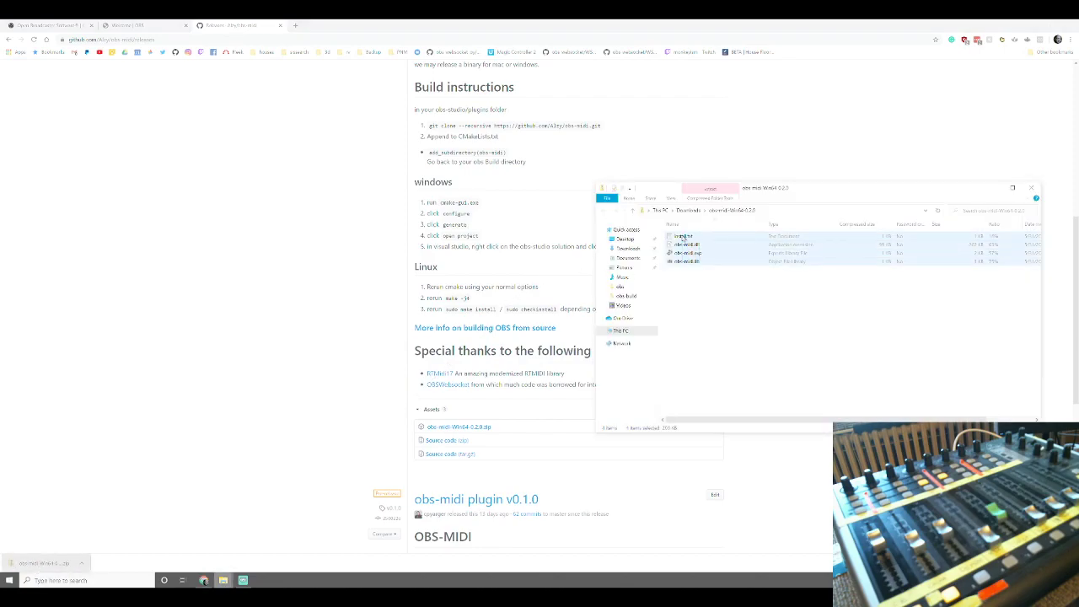
# Step: Read the install readme and browse to C:\Program Files\obs-studio\obs-plugins\64bit
pyautogui.doubleClick(683, 236)
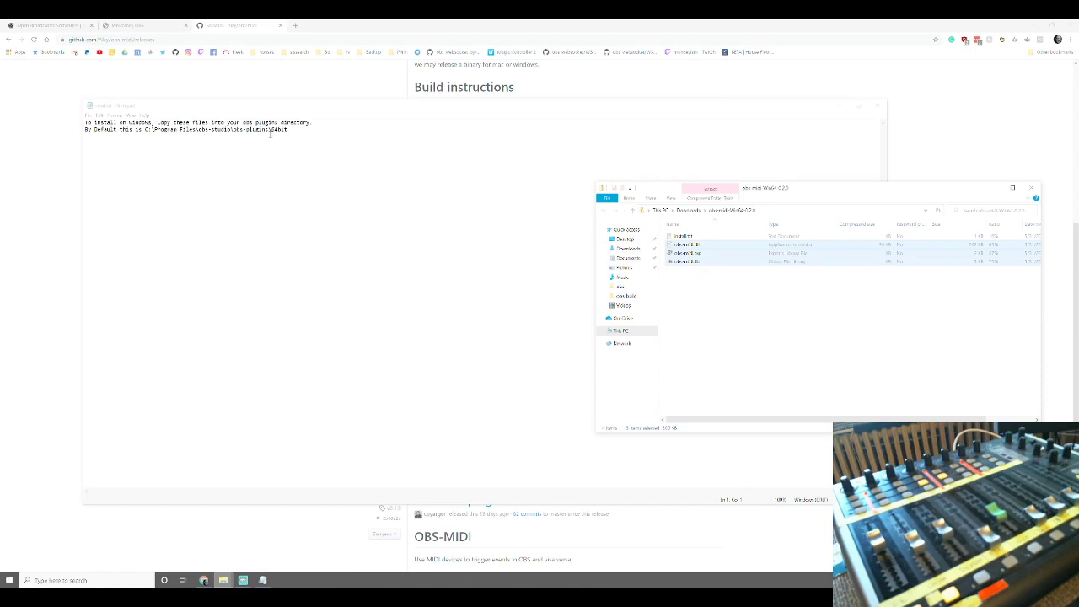
pyautogui.moveTo(590, 230)
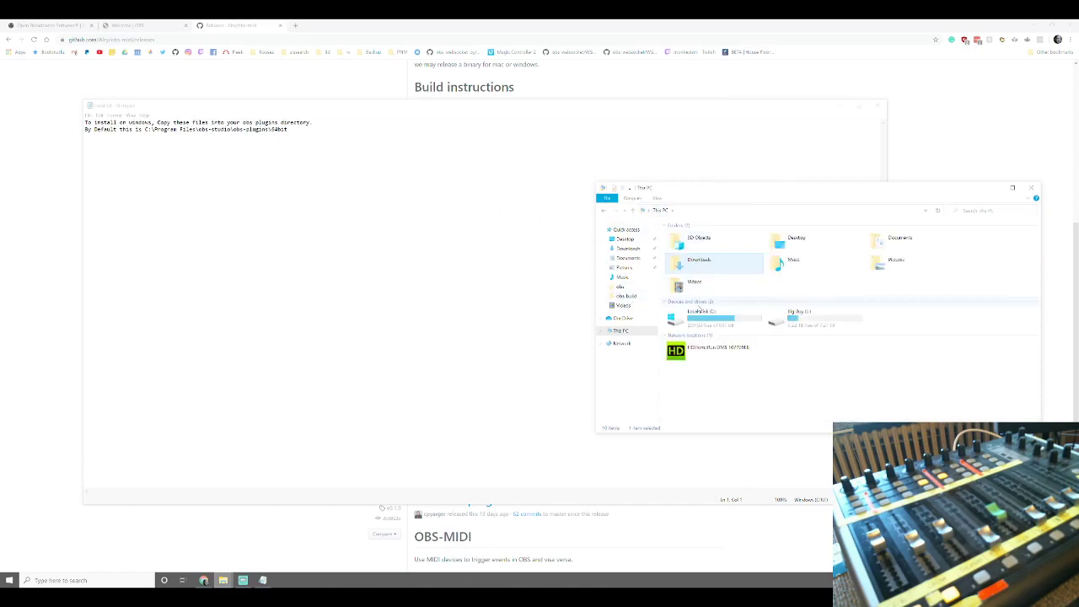
pyautogui.doubleClick(712, 316)
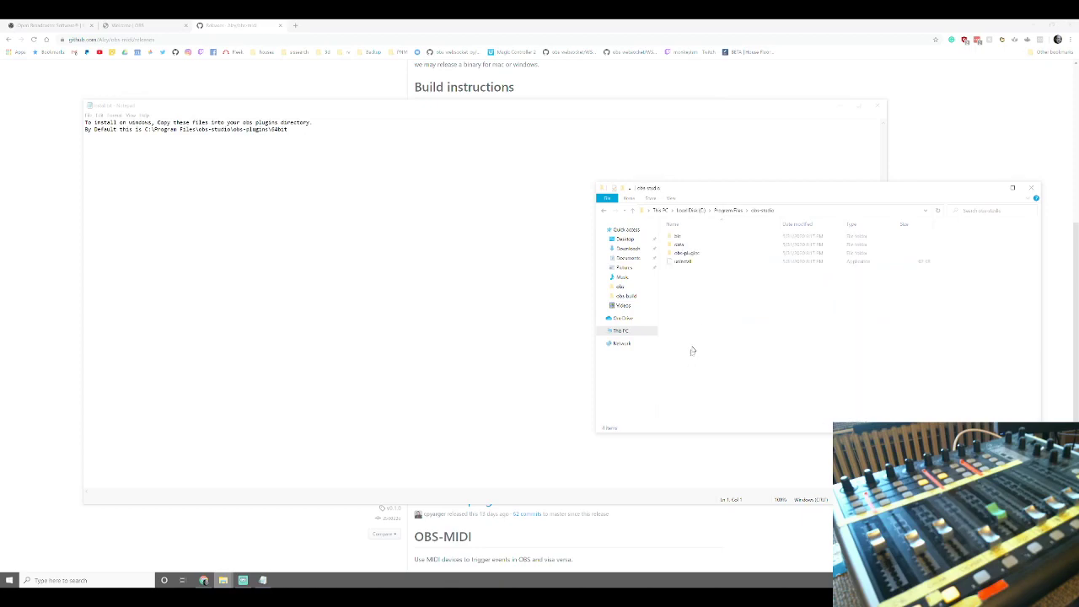
pyautogui.doubleClick(685, 253)
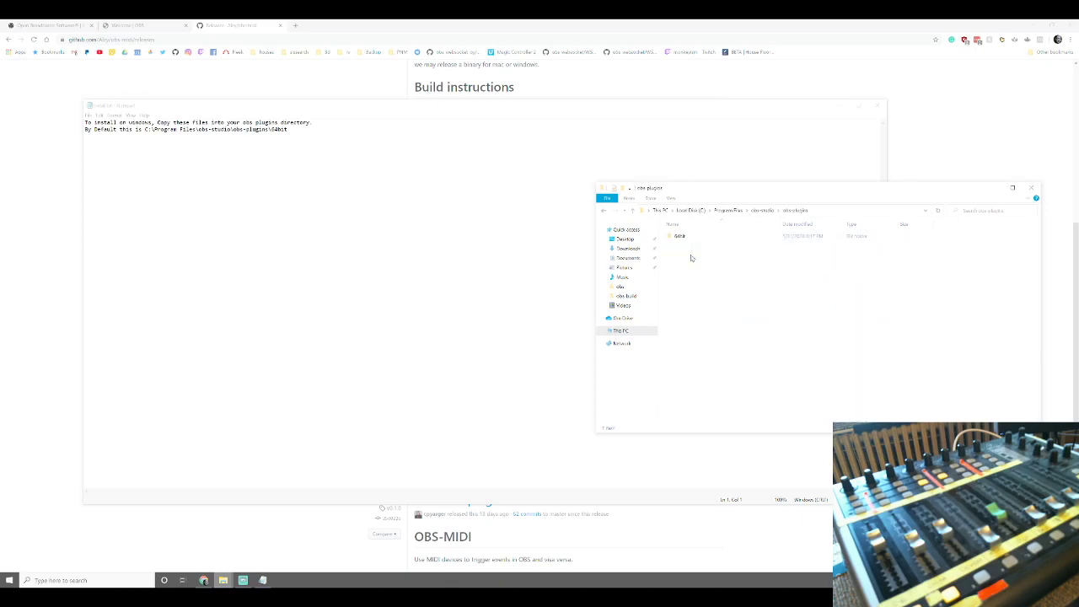
pyautogui.doubleClick(679, 236)
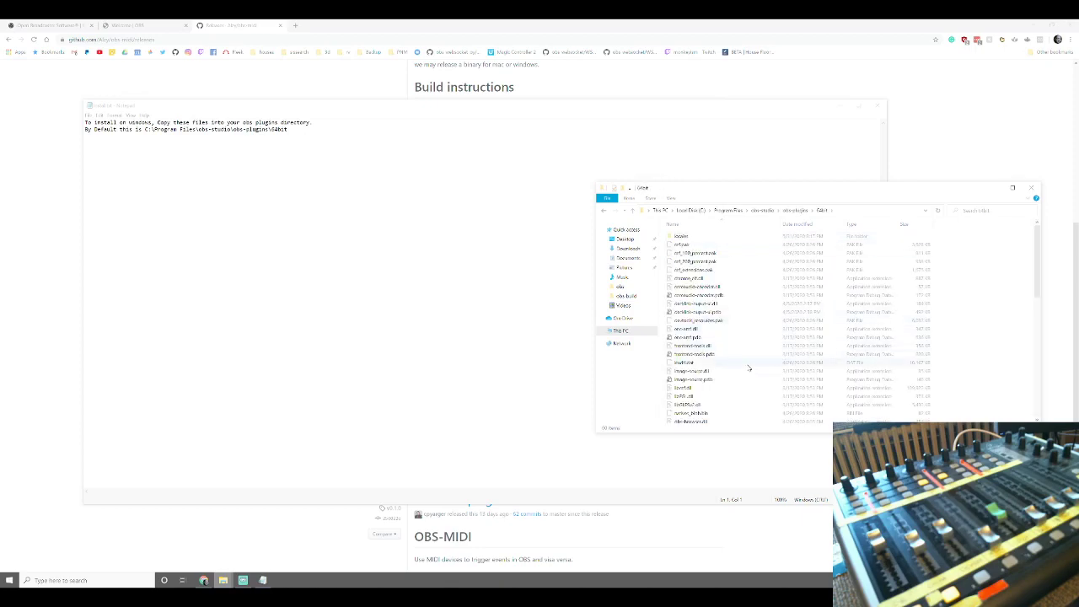
# Step: Paste the plugin files there, granting administrator permission for all items
pyautogui.rightClick(748, 366)
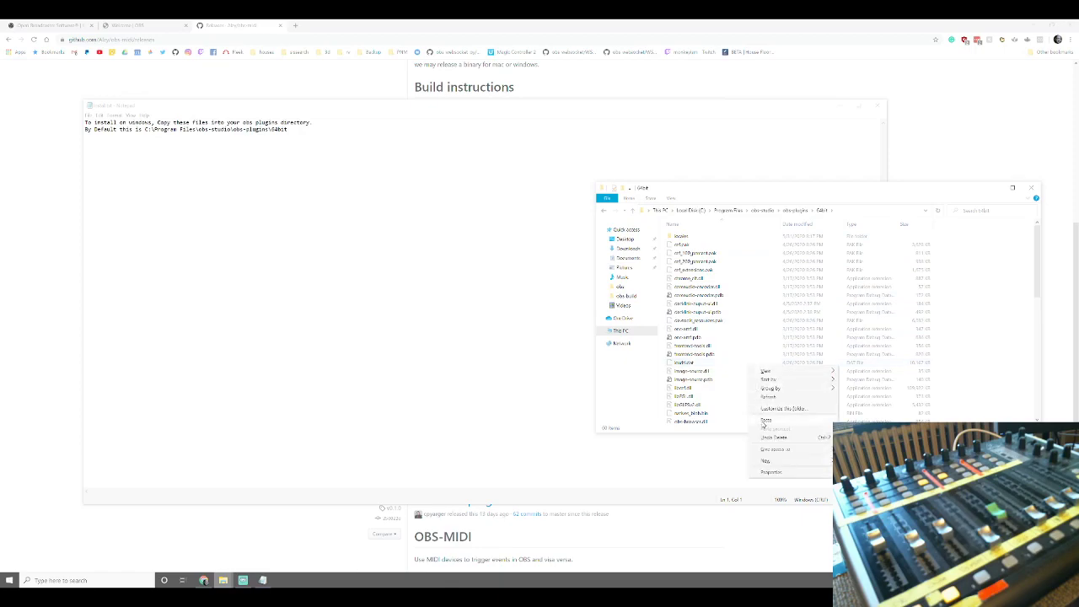
pyautogui.click(765, 418)
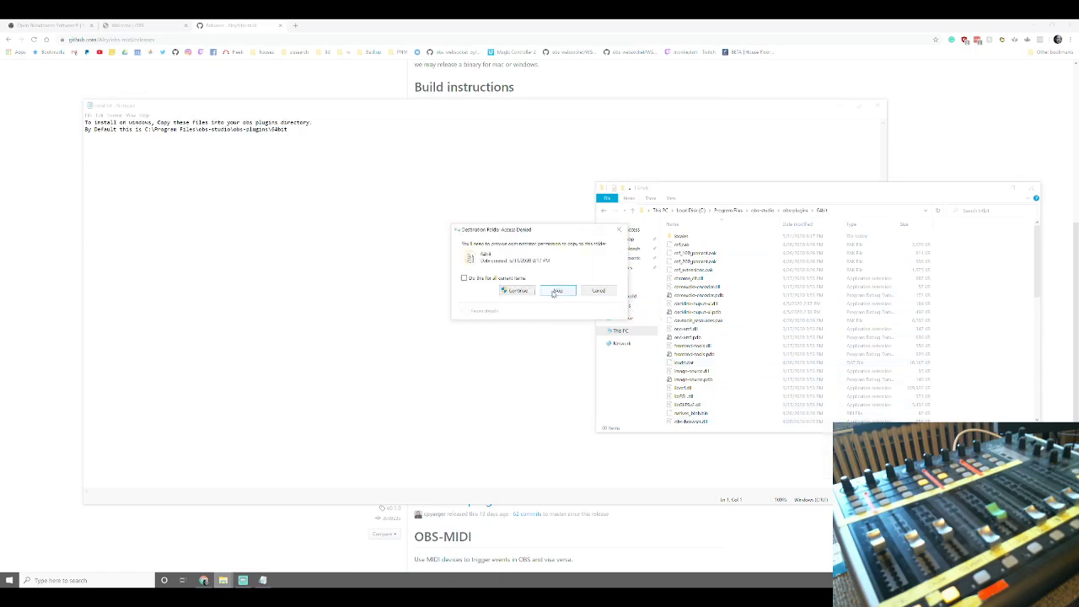
pyautogui.click(464, 276)
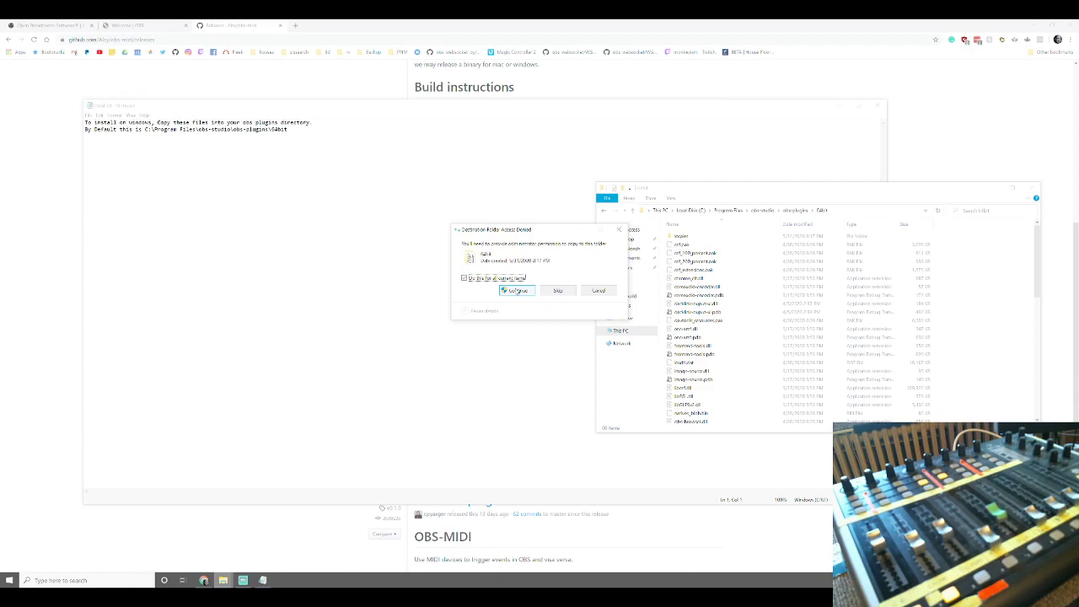
pyautogui.click(516, 290)
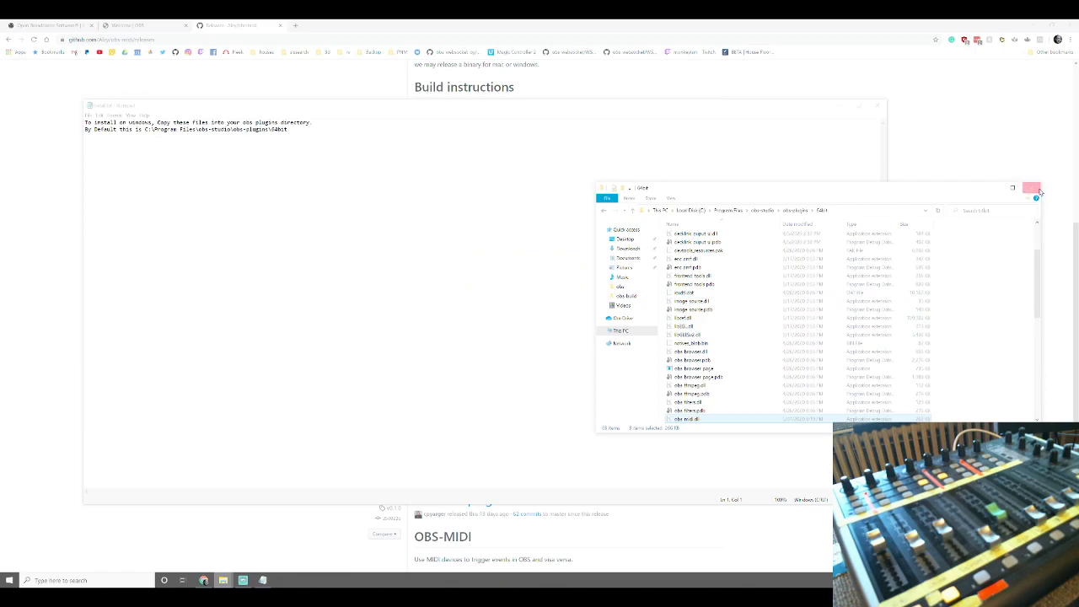
# Step: Close File Explorer and launch OBS Studio
pyautogui.click(8, 580)
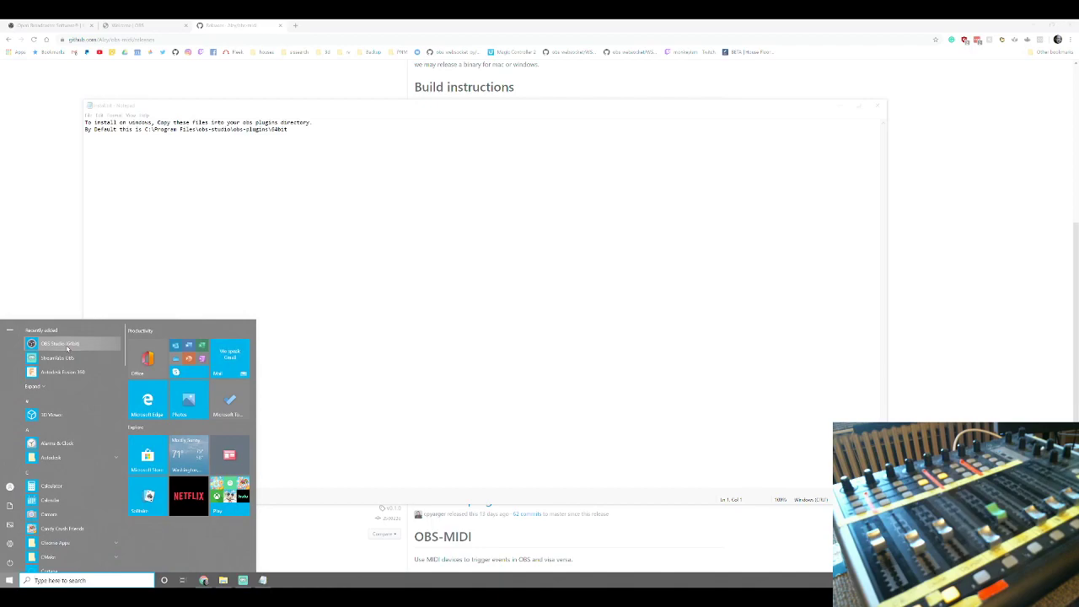
pyautogui.click(602, 277)
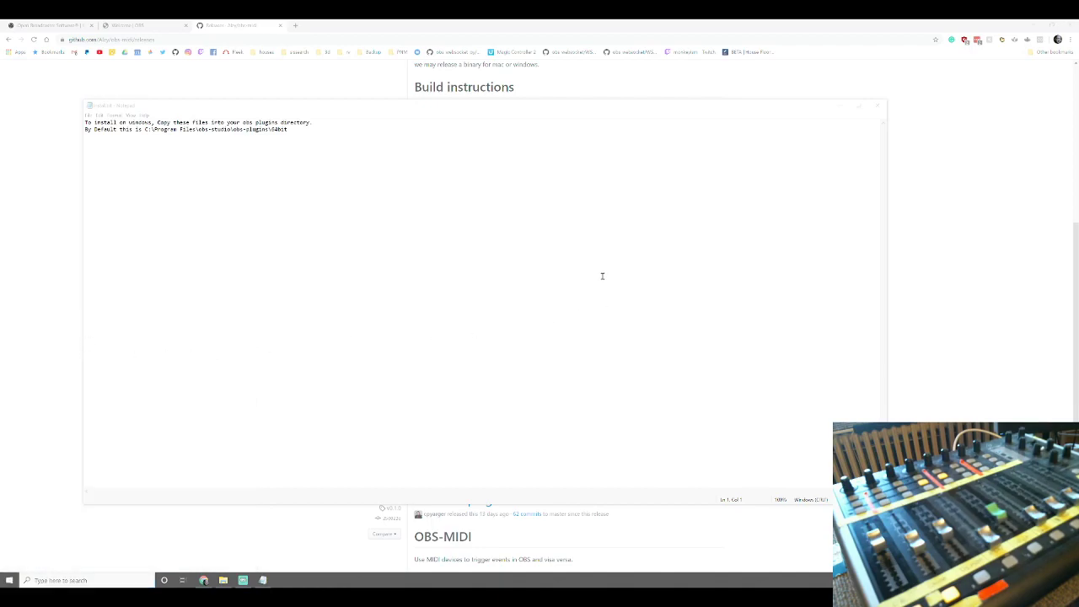
pyautogui.moveTo(523, 317)
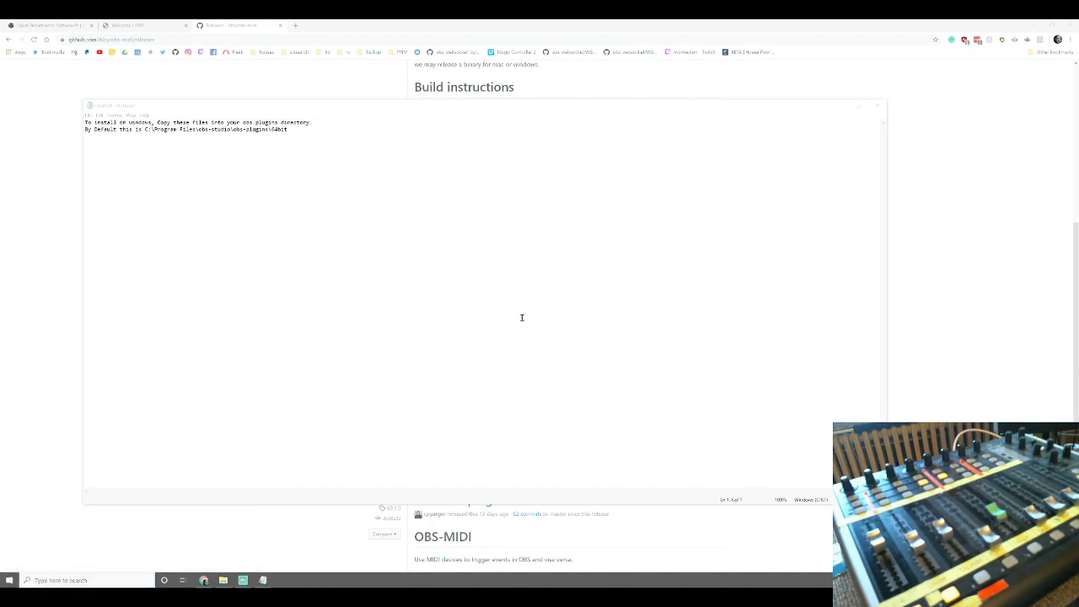
pyautogui.moveTo(796, 462)
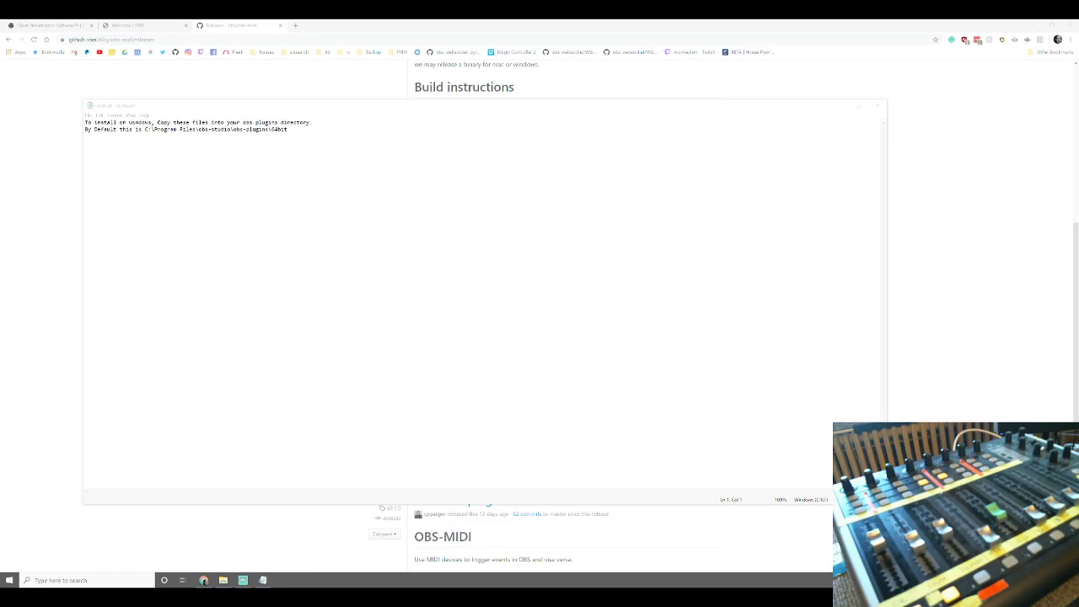
pyautogui.click(266, 580)
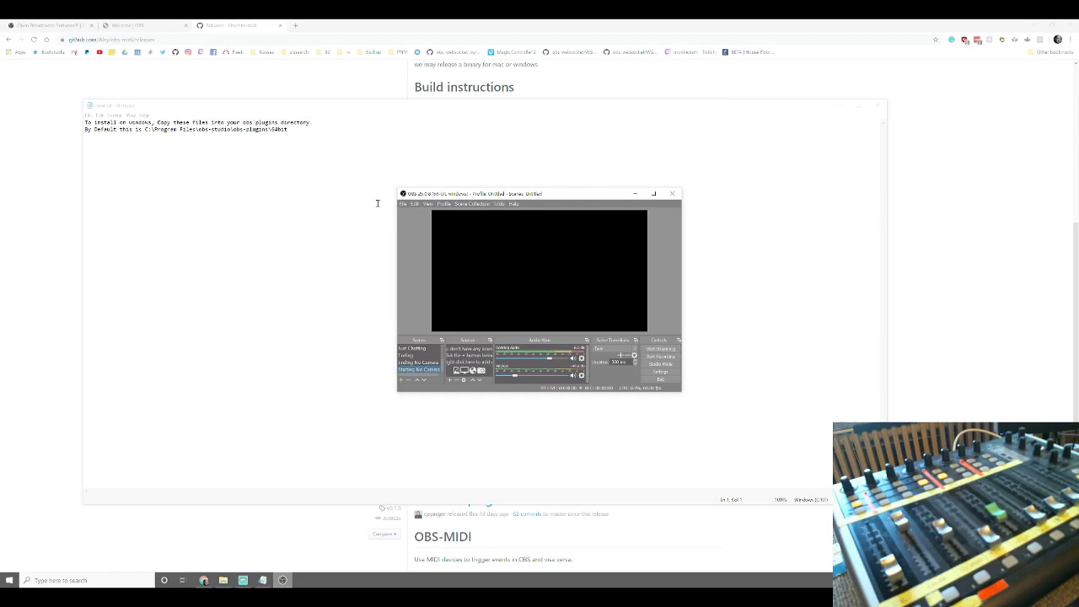
pyautogui.moveTo(617, 283)
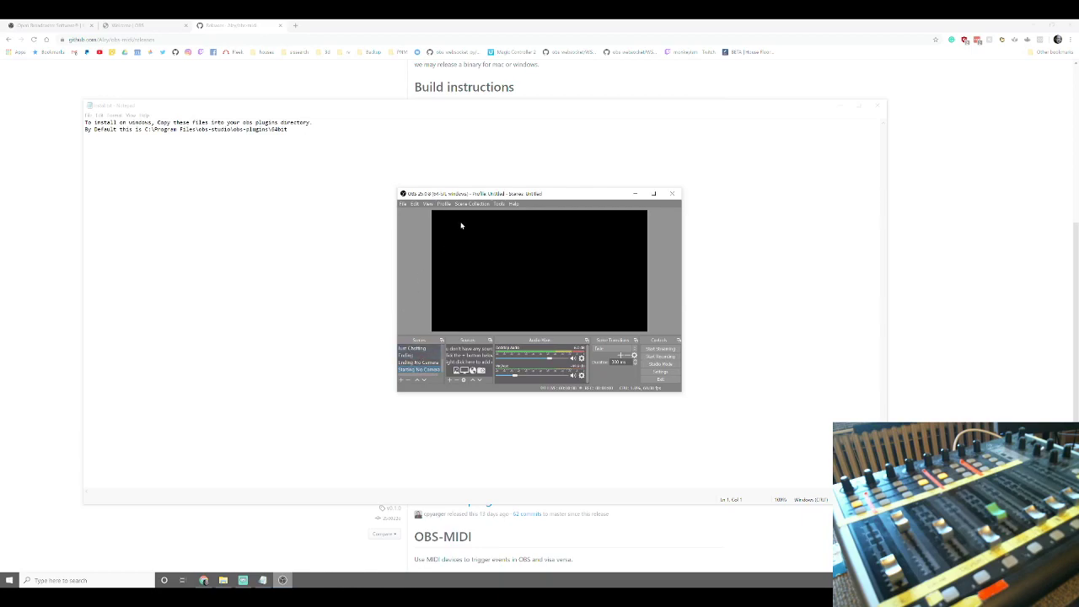
# Step: Show the obs-midi Settings from the Tools menu with its MIDI mapping table
pyautogui.click(499, 204)
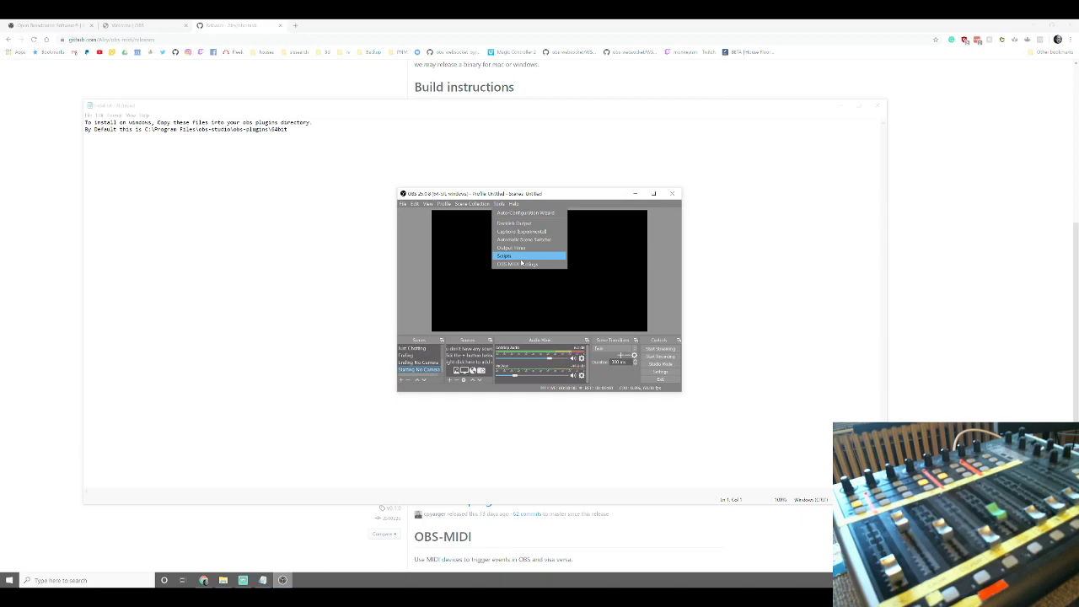
pyautogui.moveTo(519, 265)
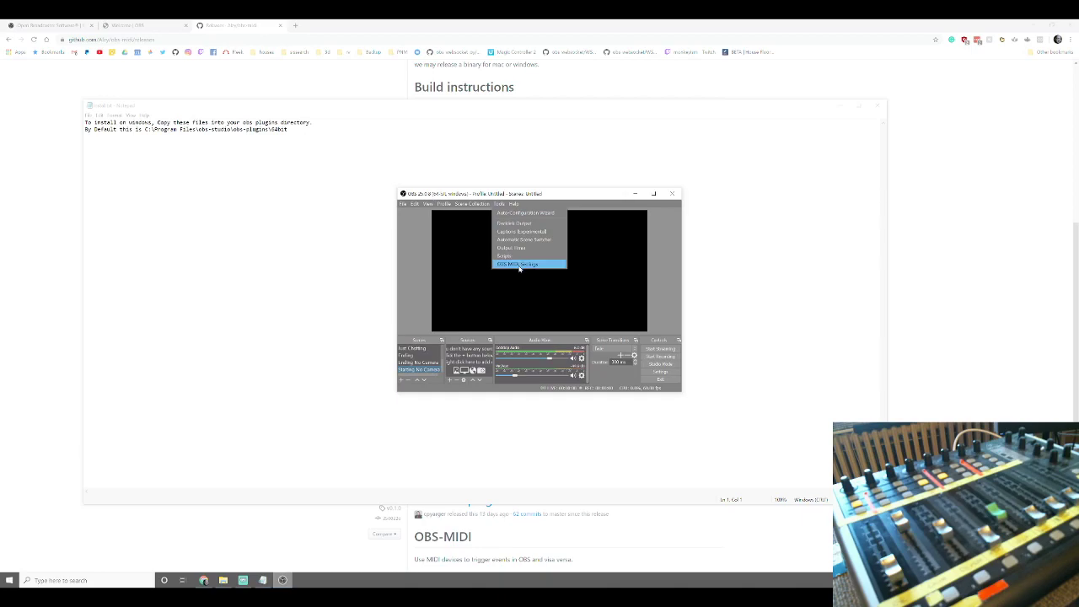
pyautogui.click(530, 263)
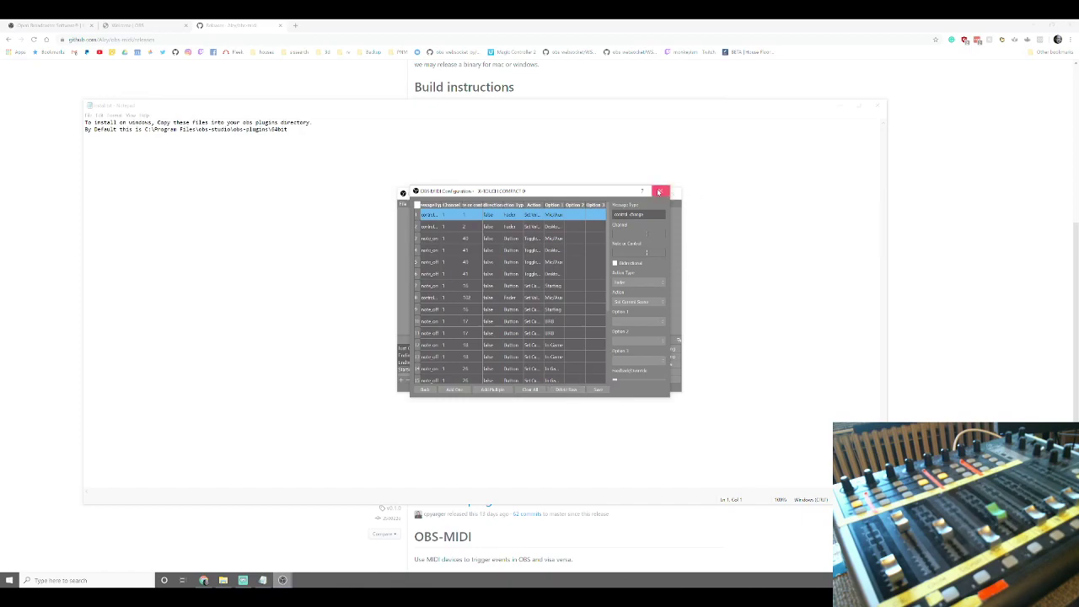
# Step: Close the OBS-MIDI Configuration window, leaving the main OBS window
pyautogui.click(660, 192)
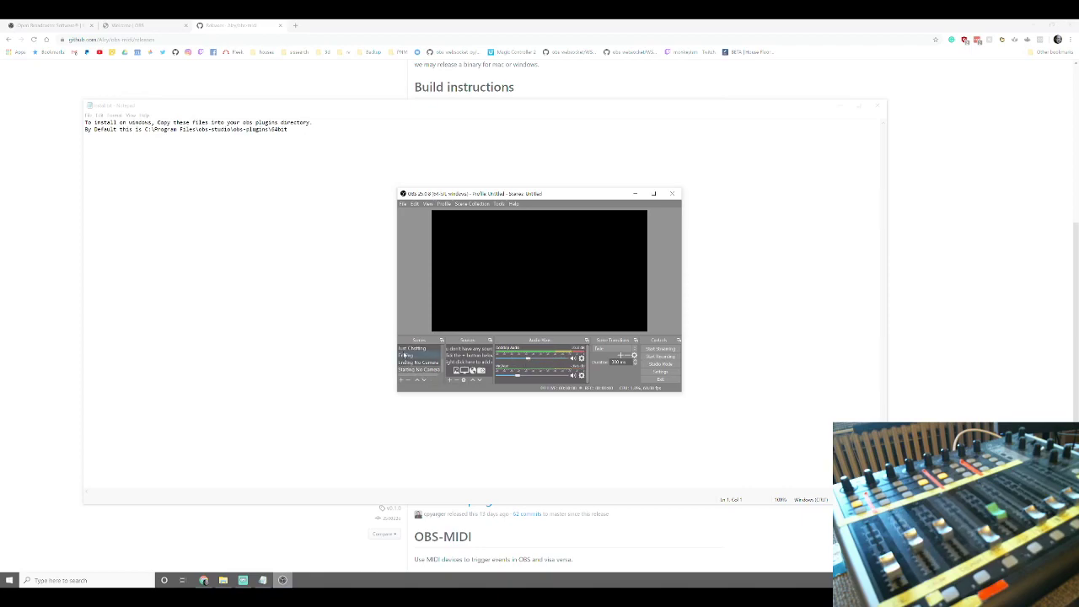
pyautogui.click(418, 368)
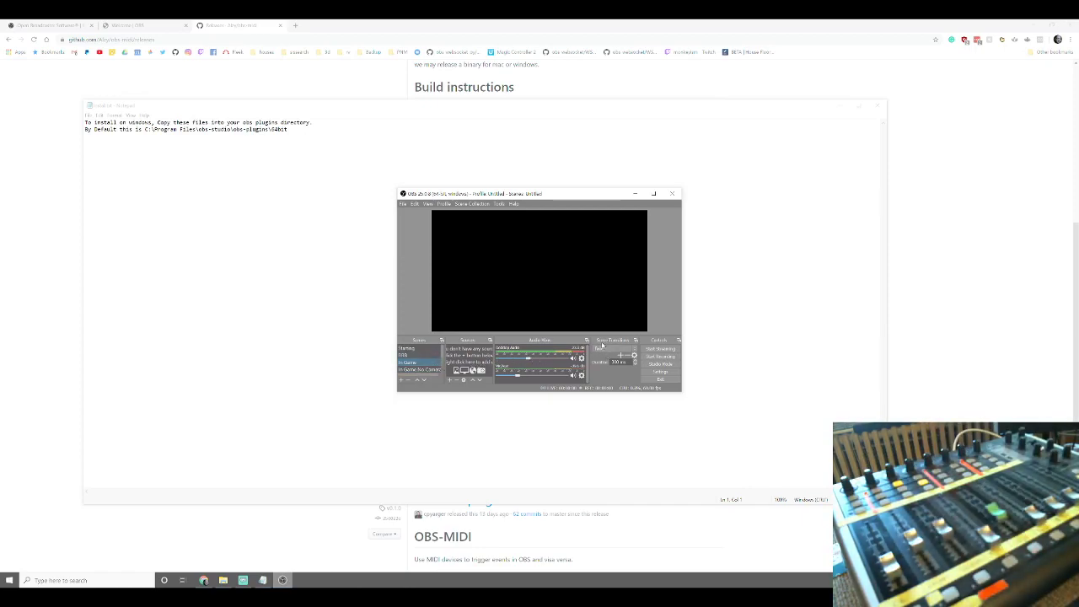
pyautogui.moveTo(502, 206)
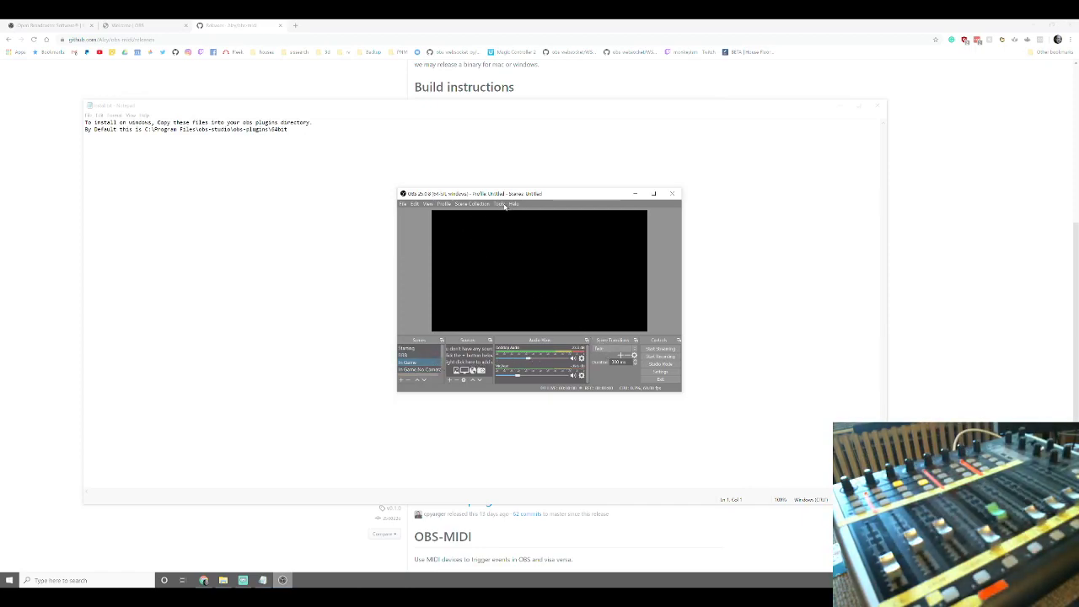
pyautogui.click(499, 204)
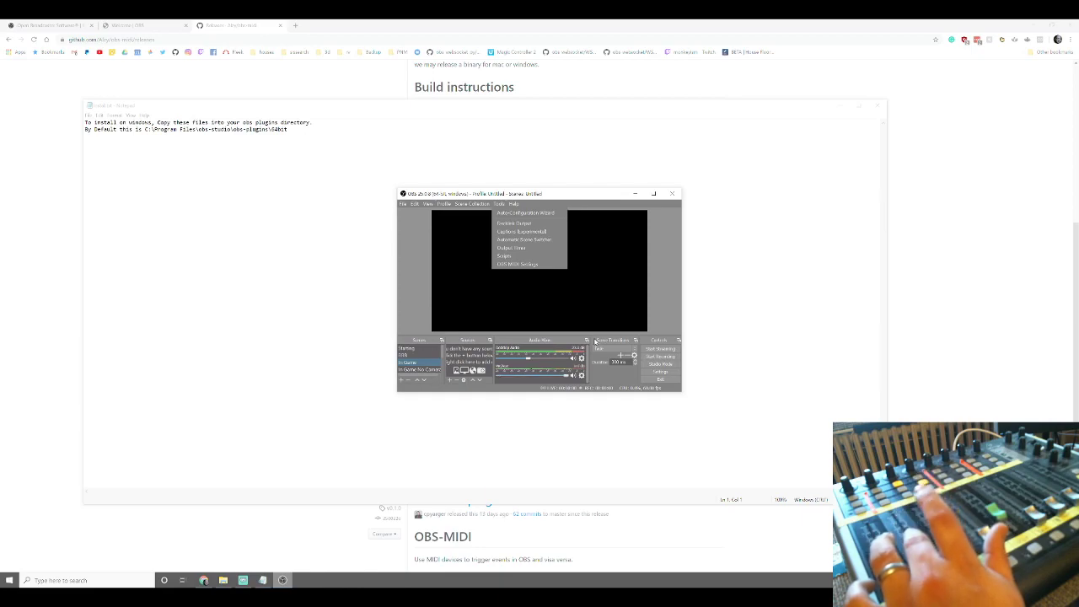
pyautogui.click(519, 263)
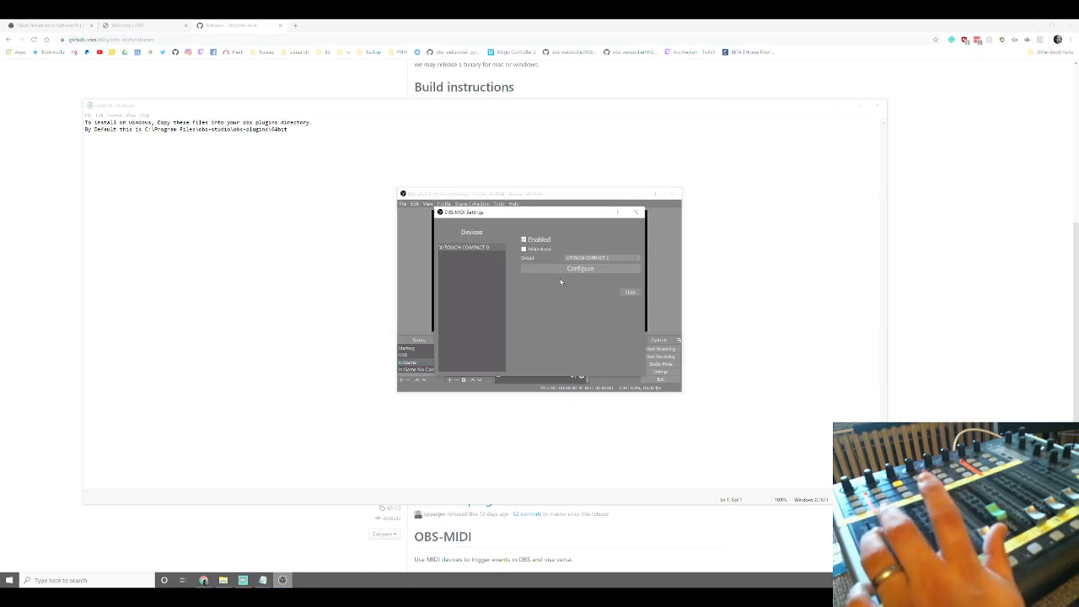
pyautogui.click(580, 268)
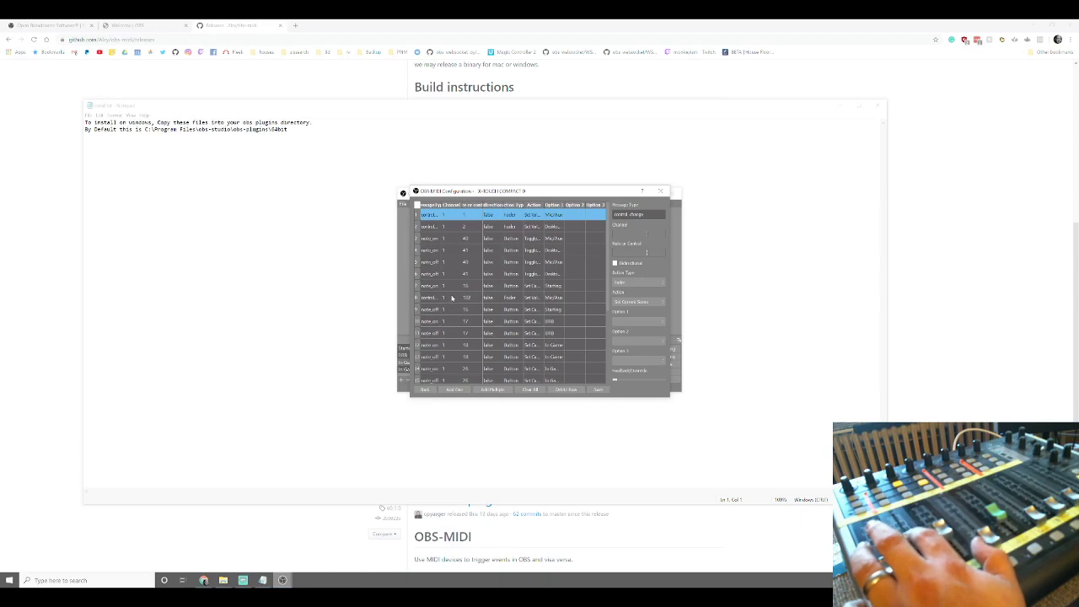
pyautogui.click(486, 296)
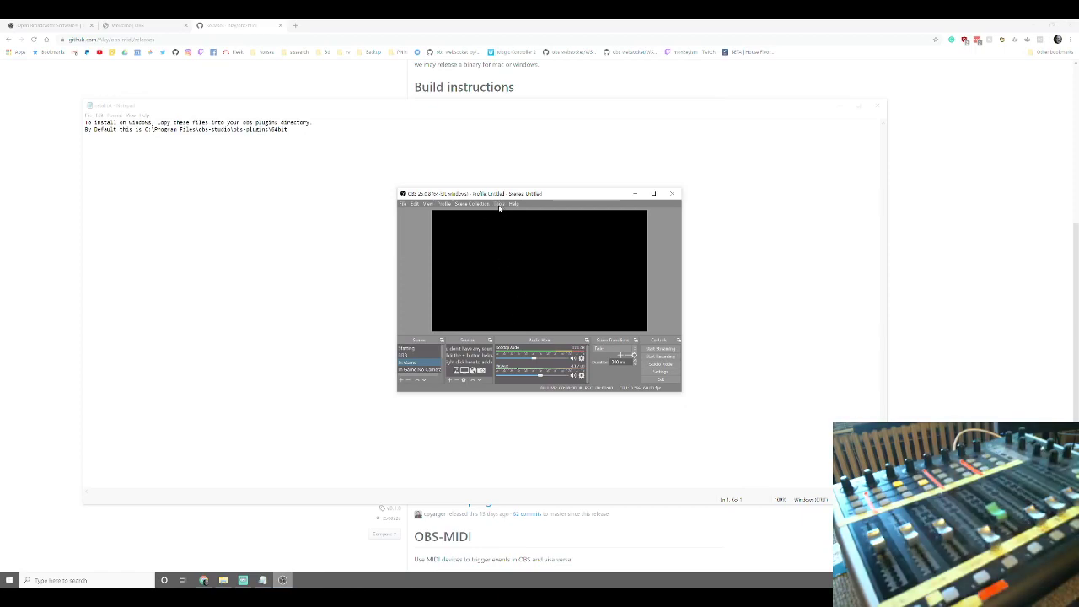
# Step: Reach the device's Configure window from obs-midi Settings and select the bottom mapping
pyautogui.click(499, 204)
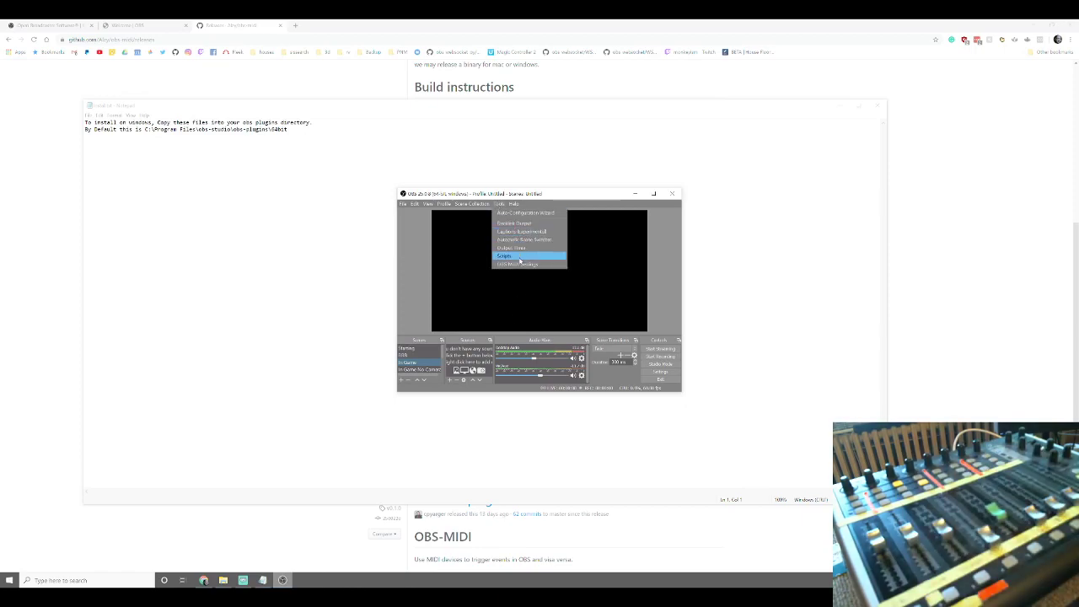
pyautogui.click(523, 263)
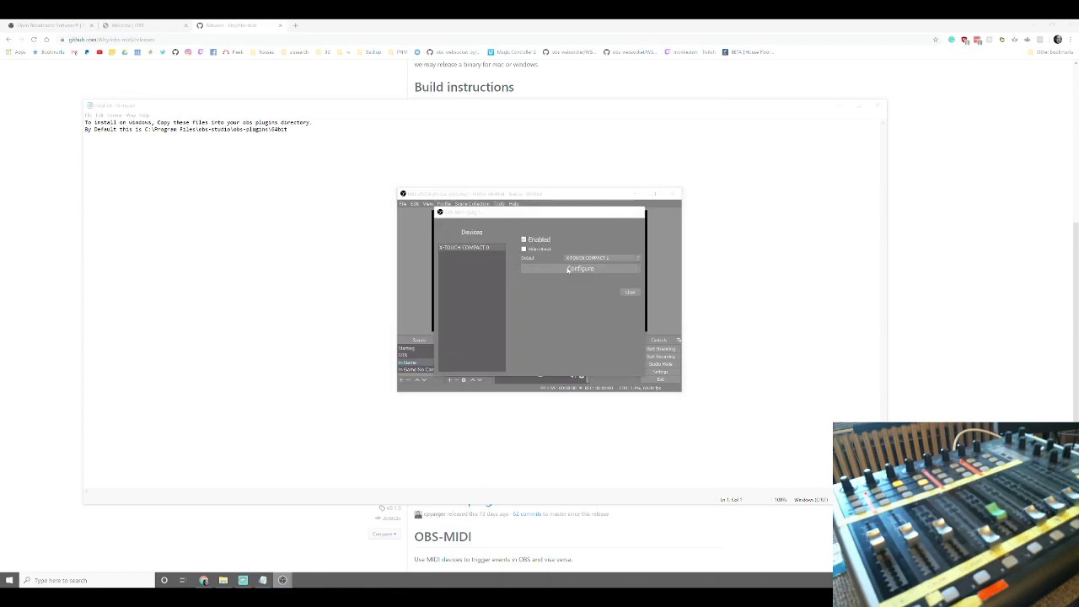
pyautogui.click(580, 269)
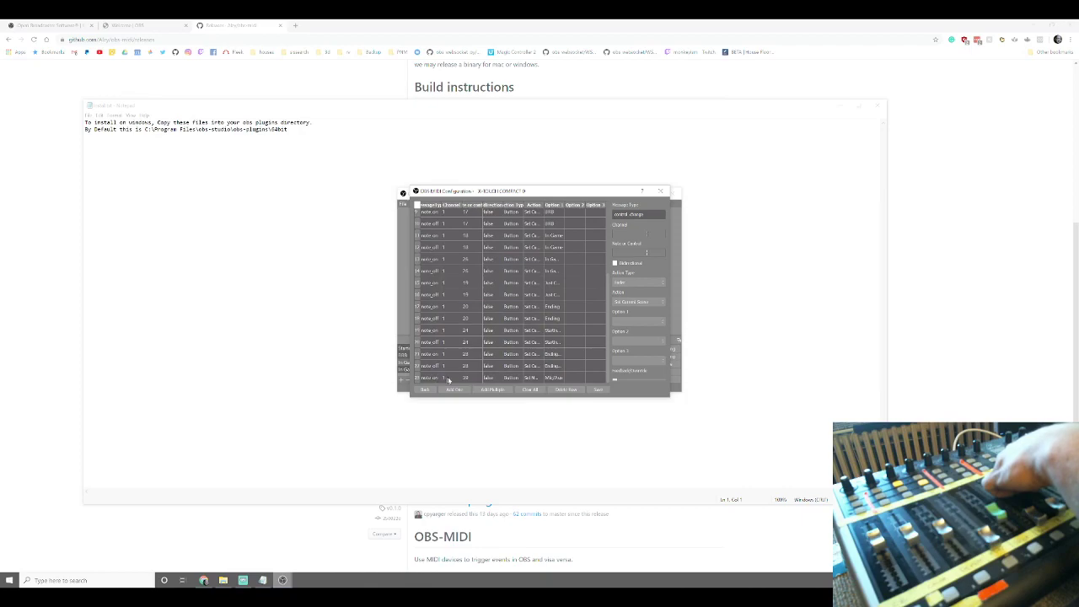
pyautogui.click(548, 377)
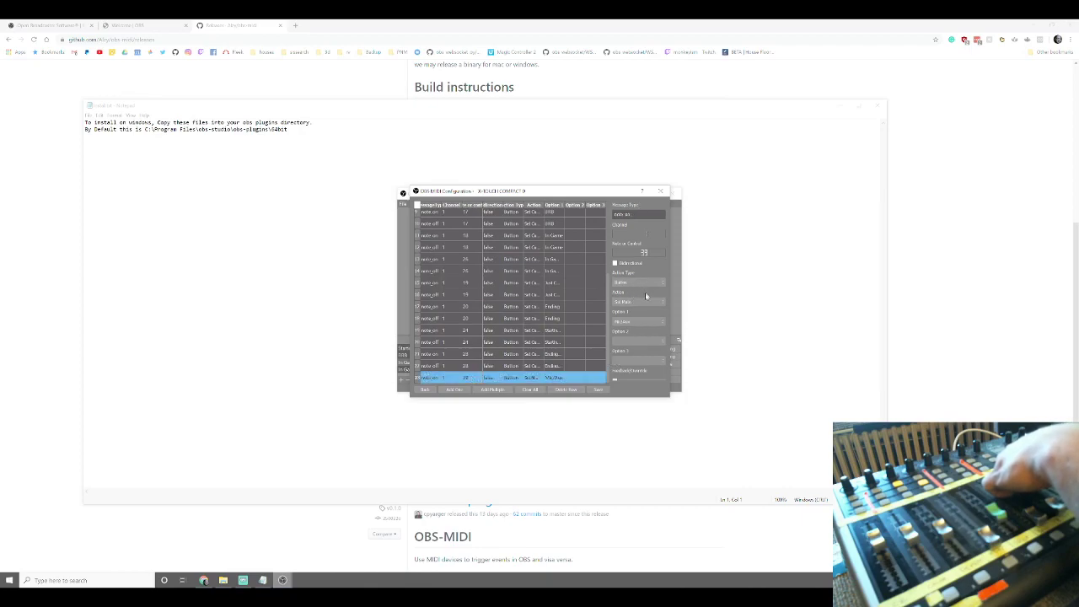
# Step: Assign an action to that mapping from the Action dropdown, then a different one
pyautogui.click(637, 301)
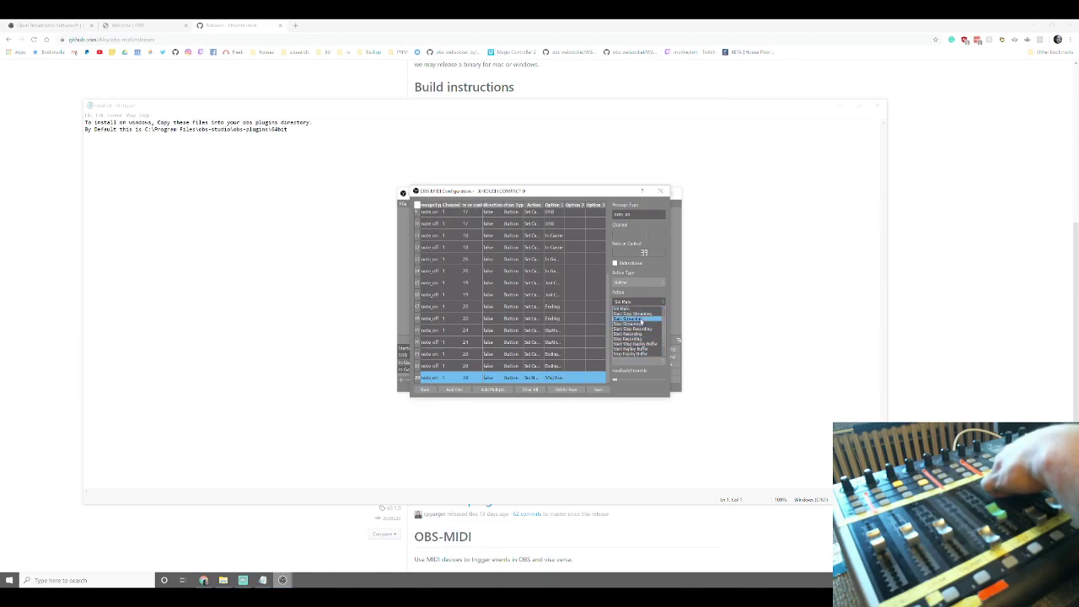
pyautogui.click(634, 319)
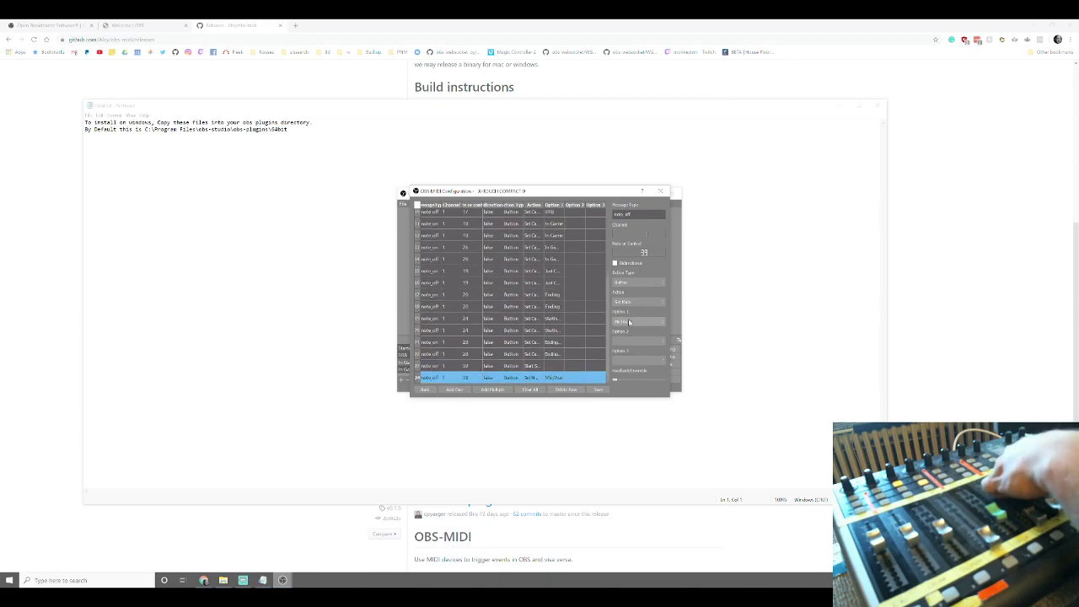
pyautogui.click(661, 302)
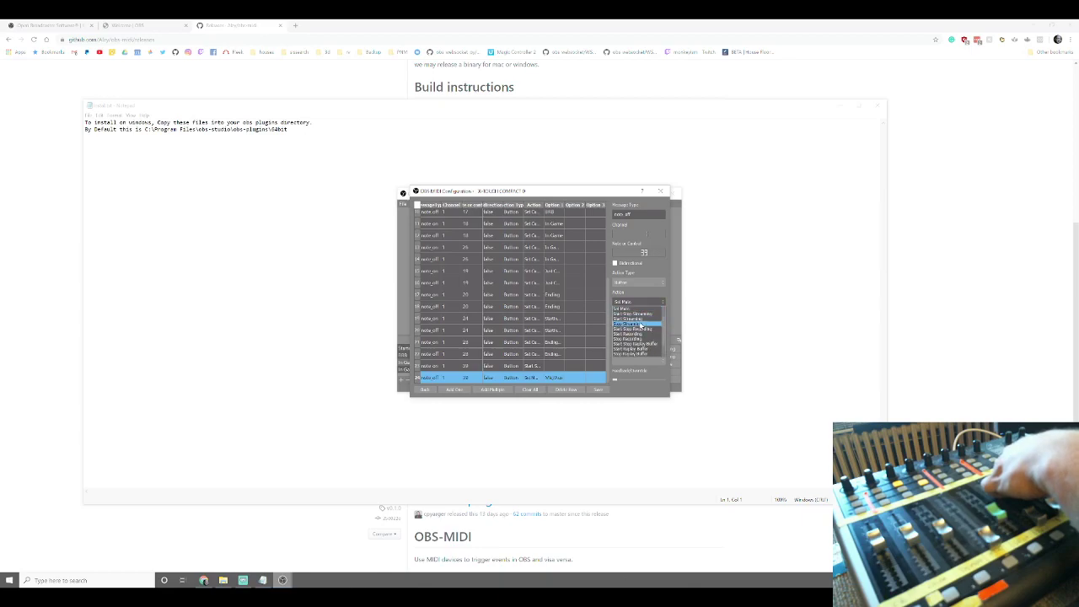
pyautogui.click(634, 320)
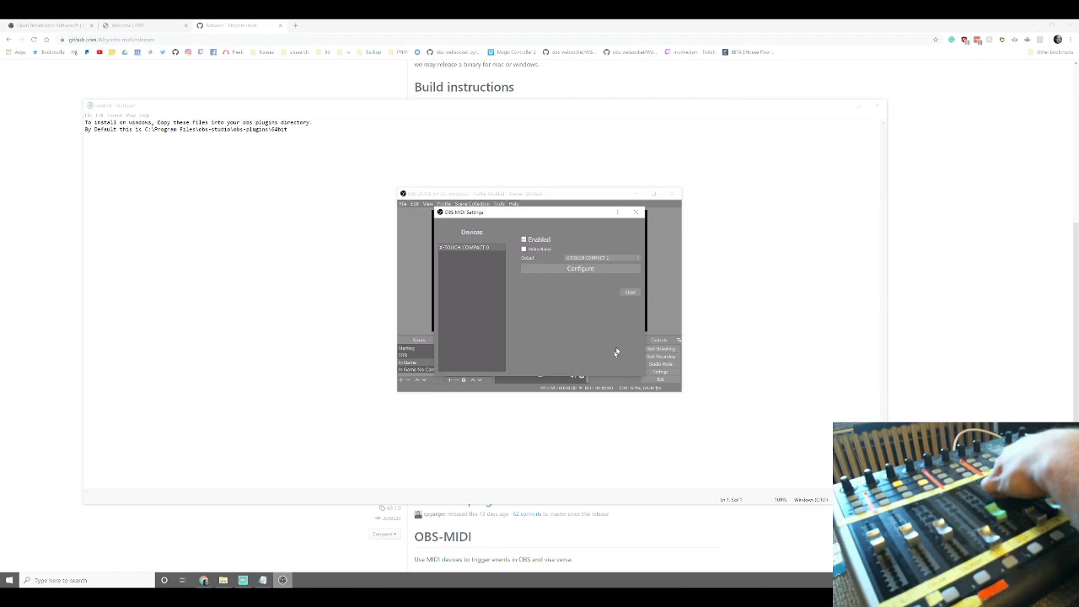
pyautogui.click(631, 292)
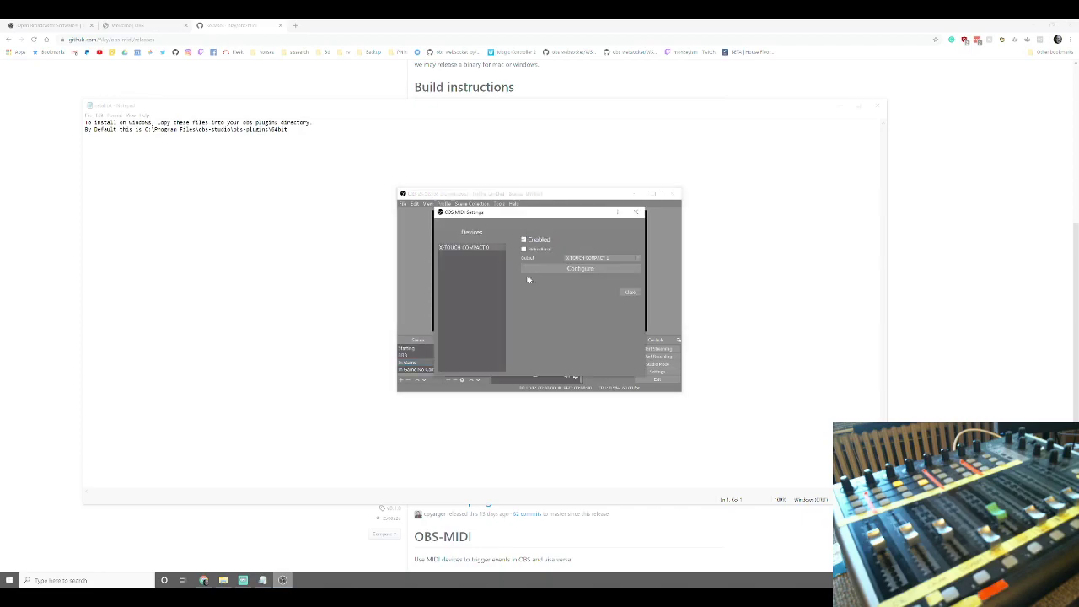
# Step: Change the Option dropdown values of a mapping row in the device's Configure window
pyautogui.click(580, 268)
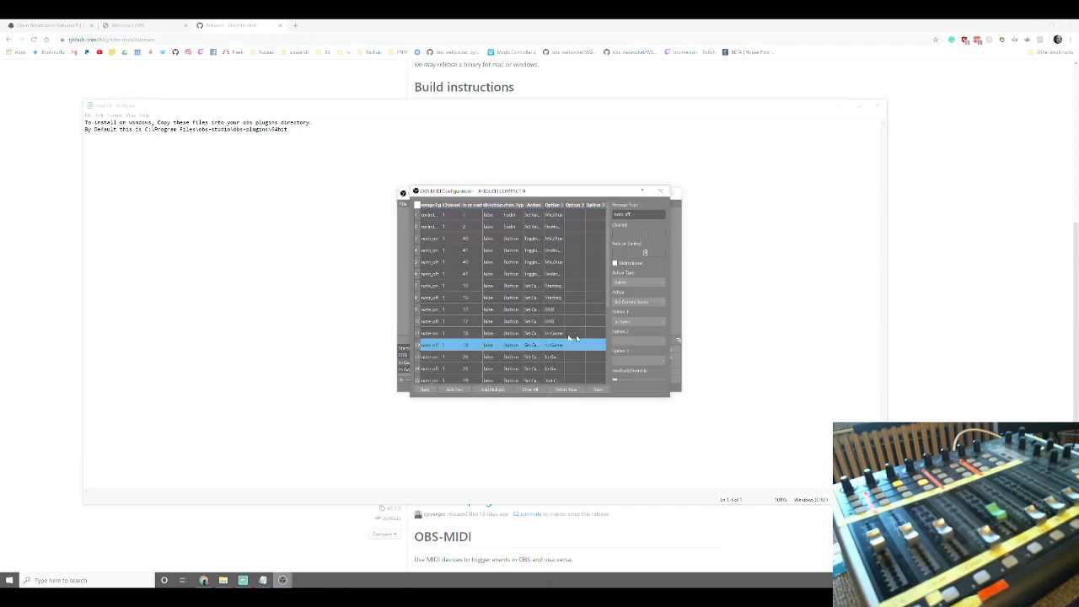
pyautogui.click(637, 321)
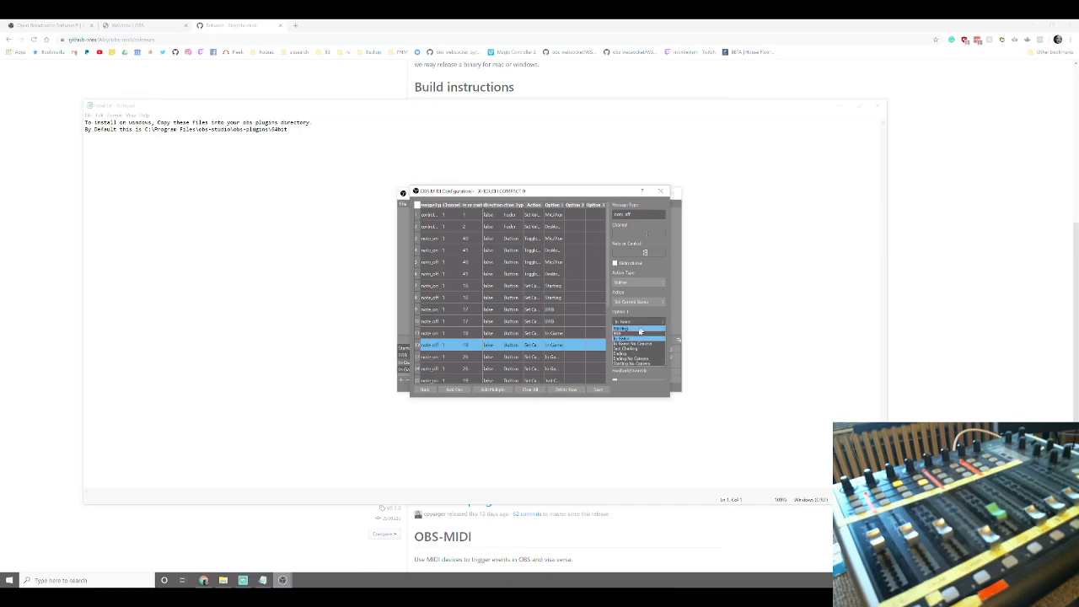
pyautogui.click(637, 334)
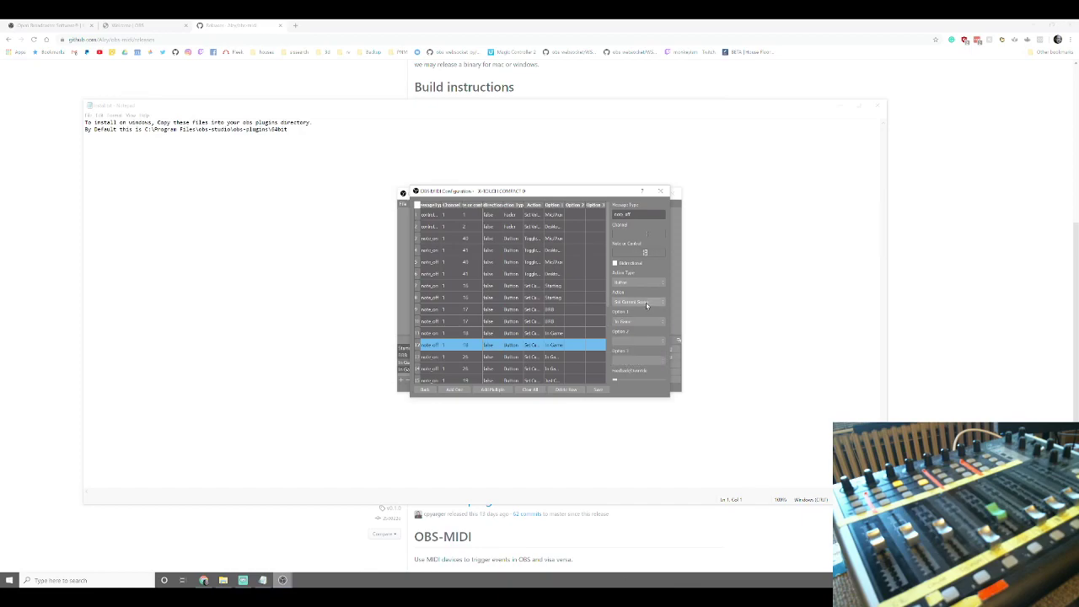
pyautogui.click(637, 302)
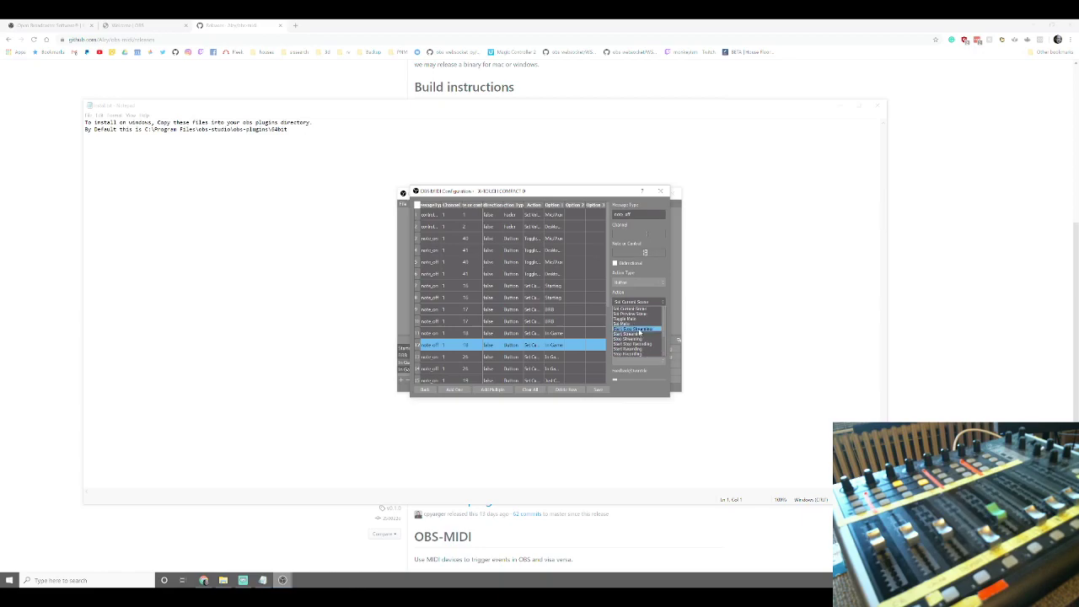
pyautogui.click(635, 328)
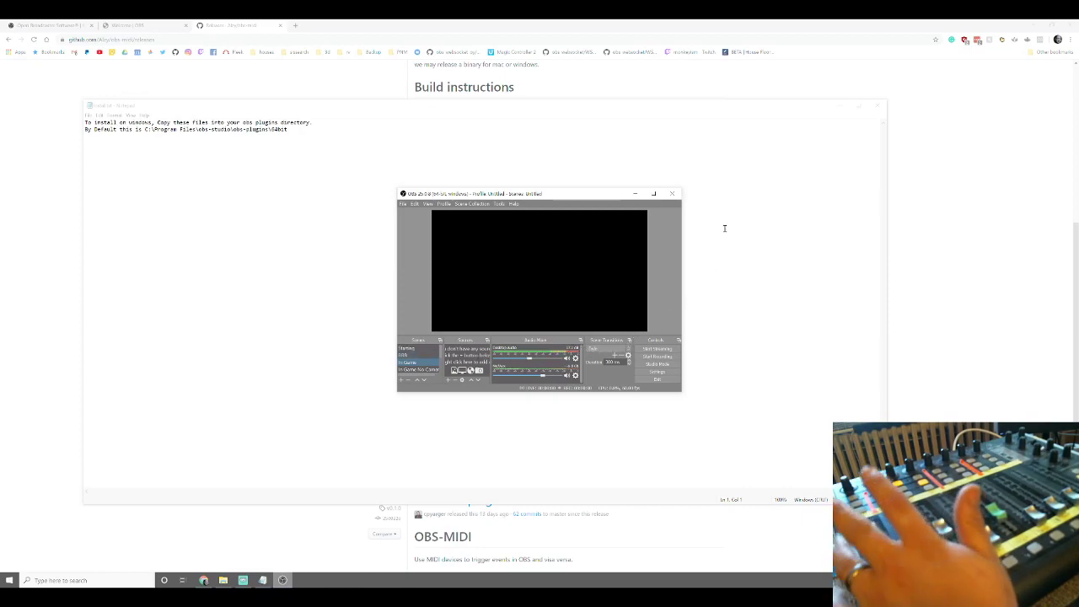
# Step: Set the Action Type and Action of the last mapping row in the obs-midi configuration
pyautogui.click(495, 204)
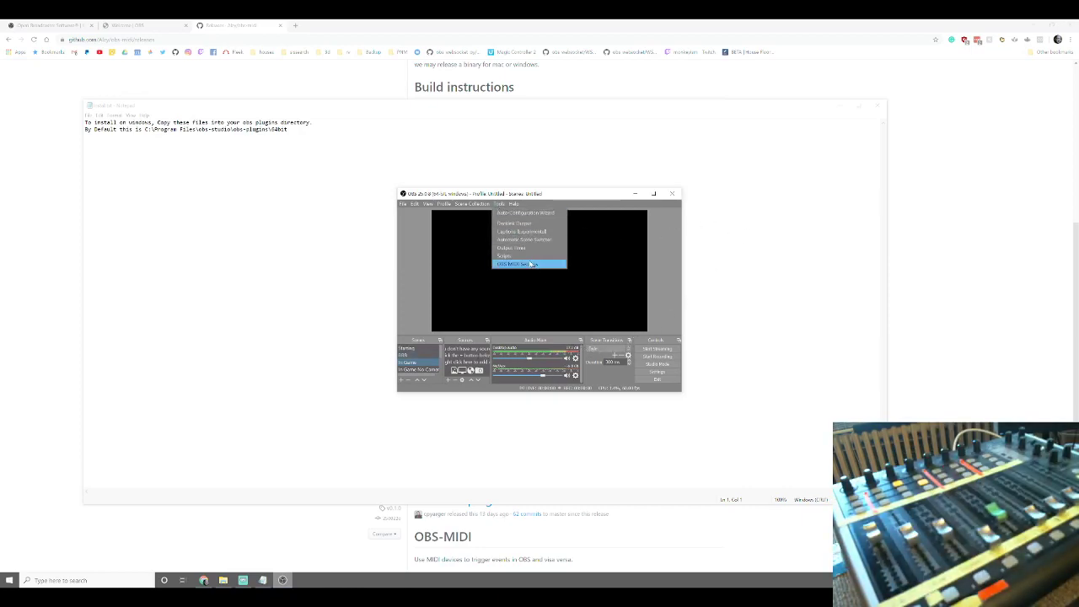
pyautogui.click(526, 264)
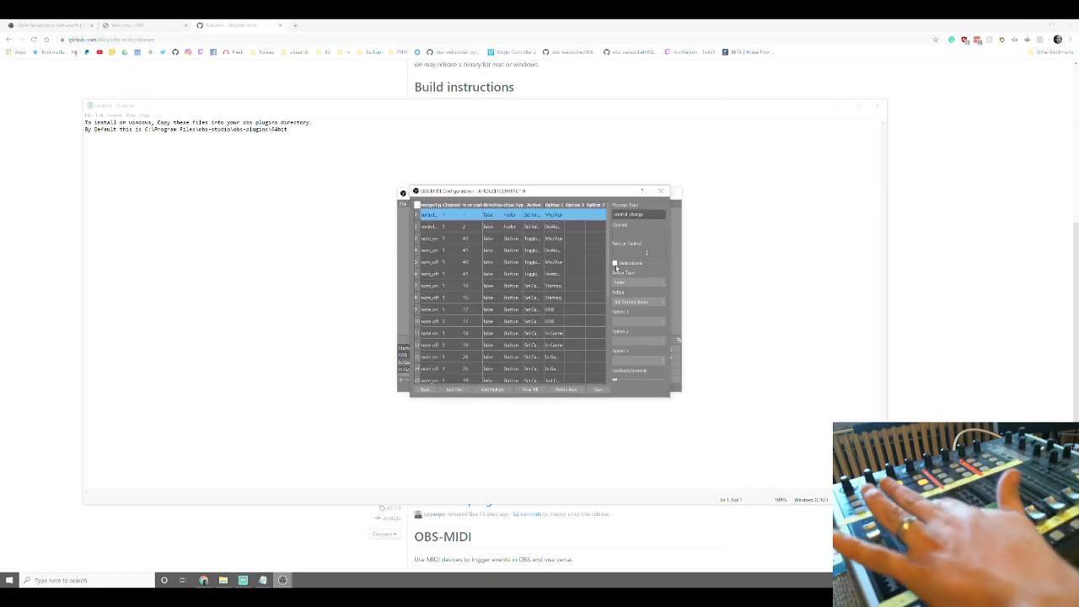
pyautogui.scroll(-3)
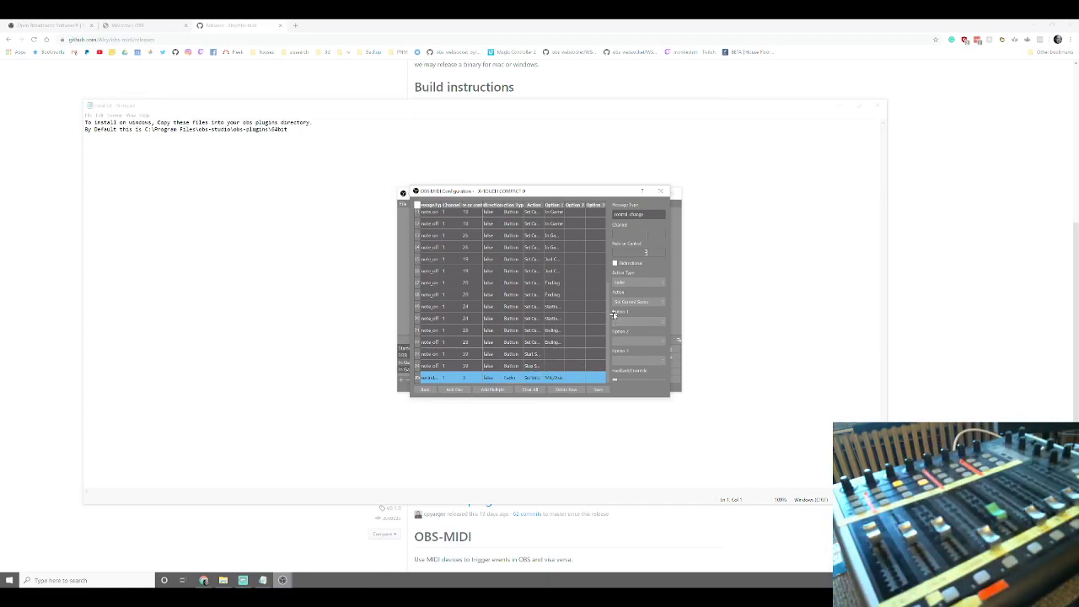
pyautogui.click(638, 281)
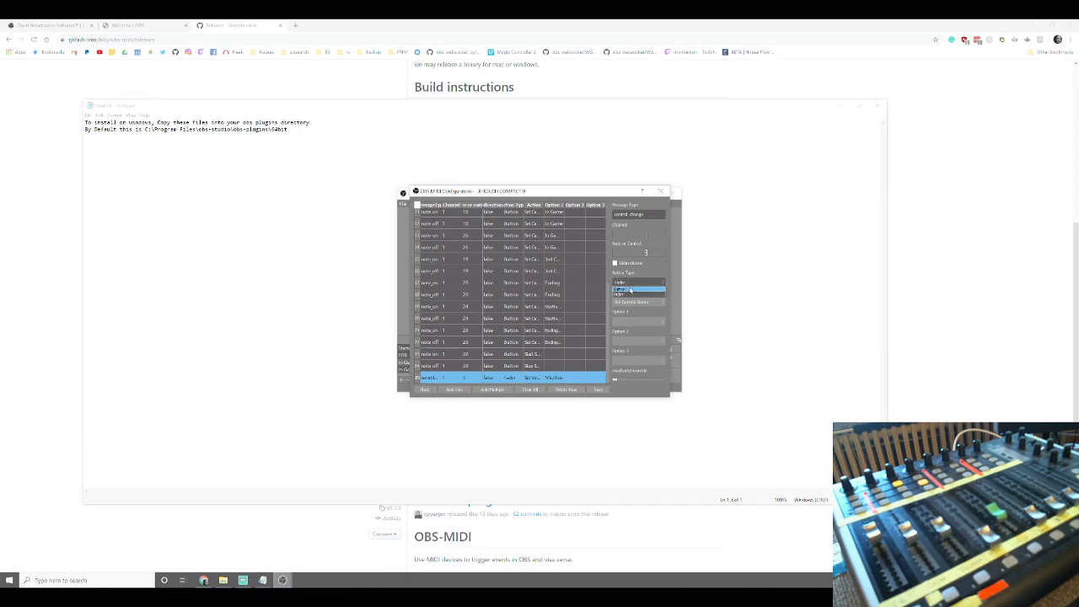
pyautogui.click(638, 282)
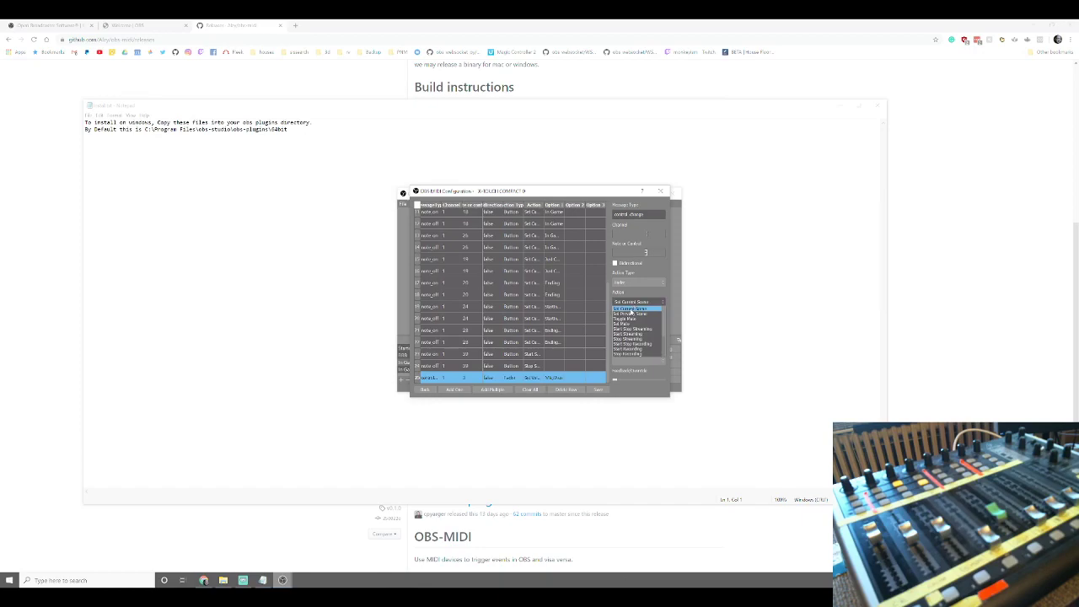
pyautogui.click(631, 284)
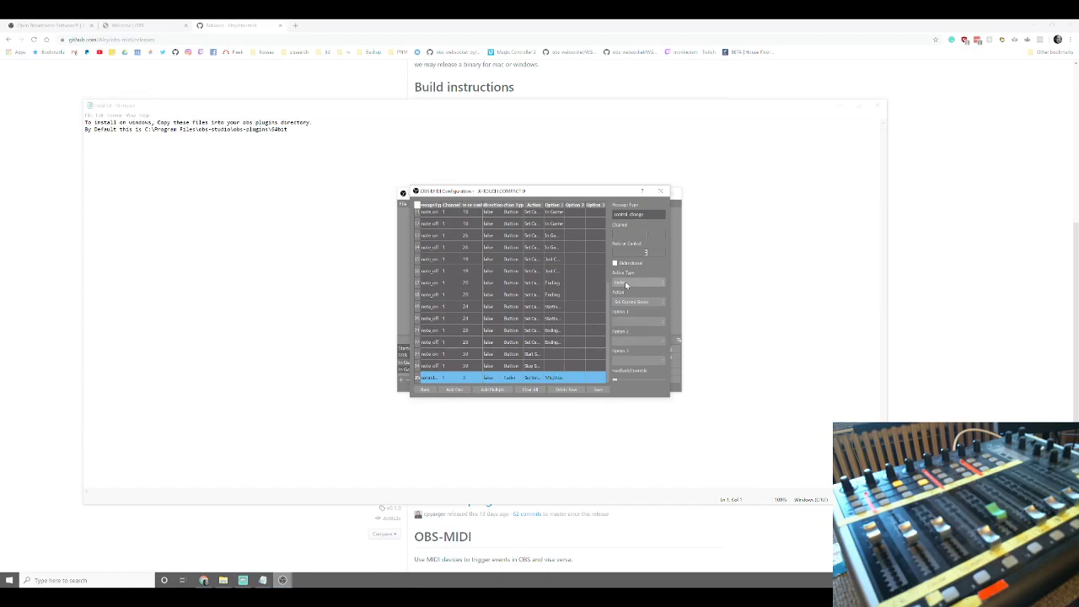
# Step: Choose the action's option value and its target for that mapping
pyautogui.click(637, 283)
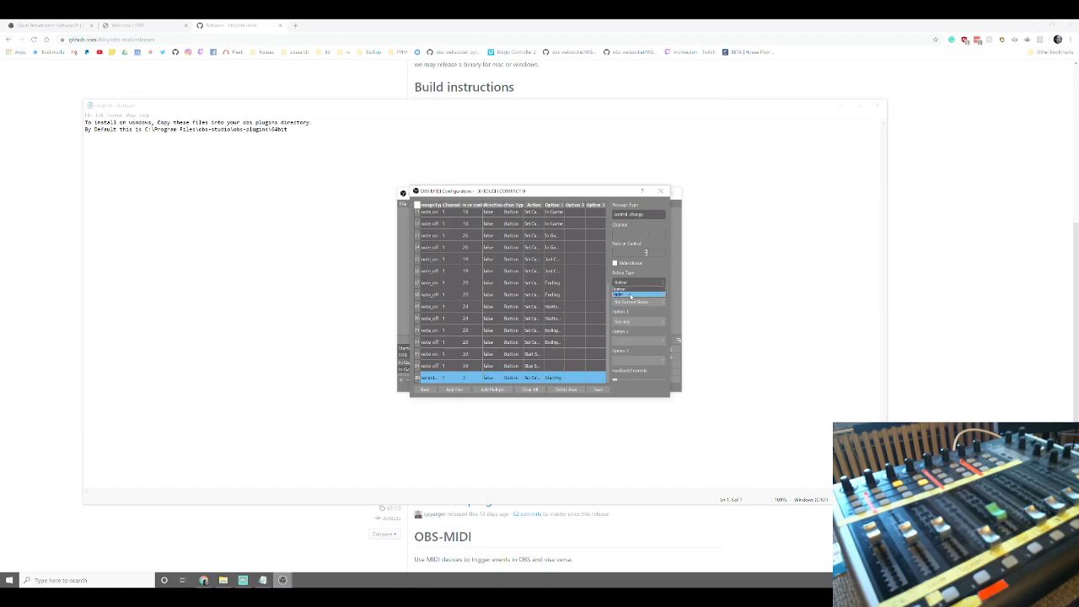
pyautogui.click(637, 293)
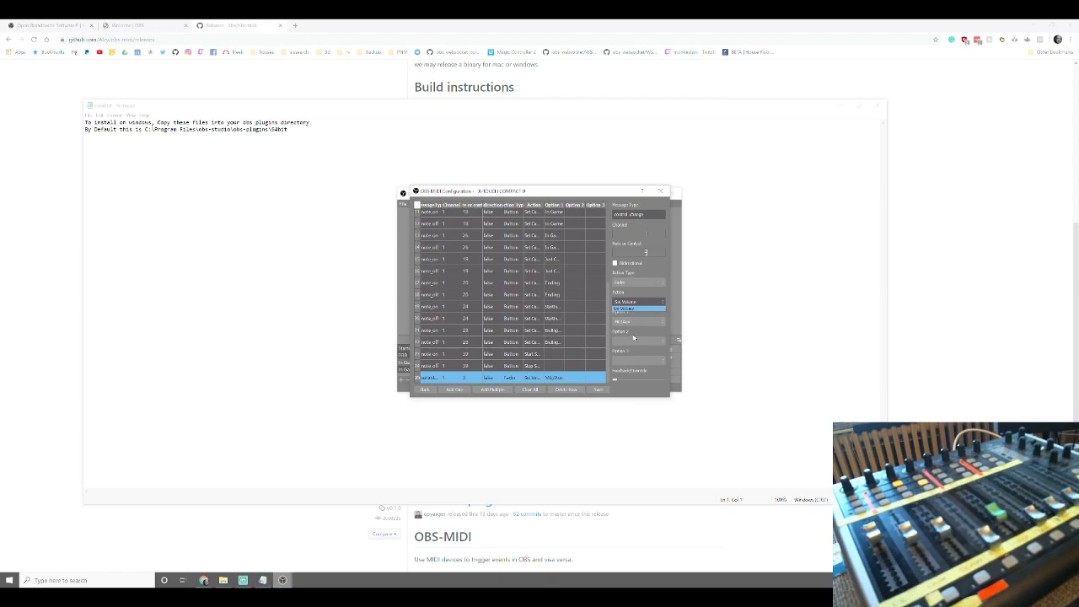
pyautogui.click(635, 320)
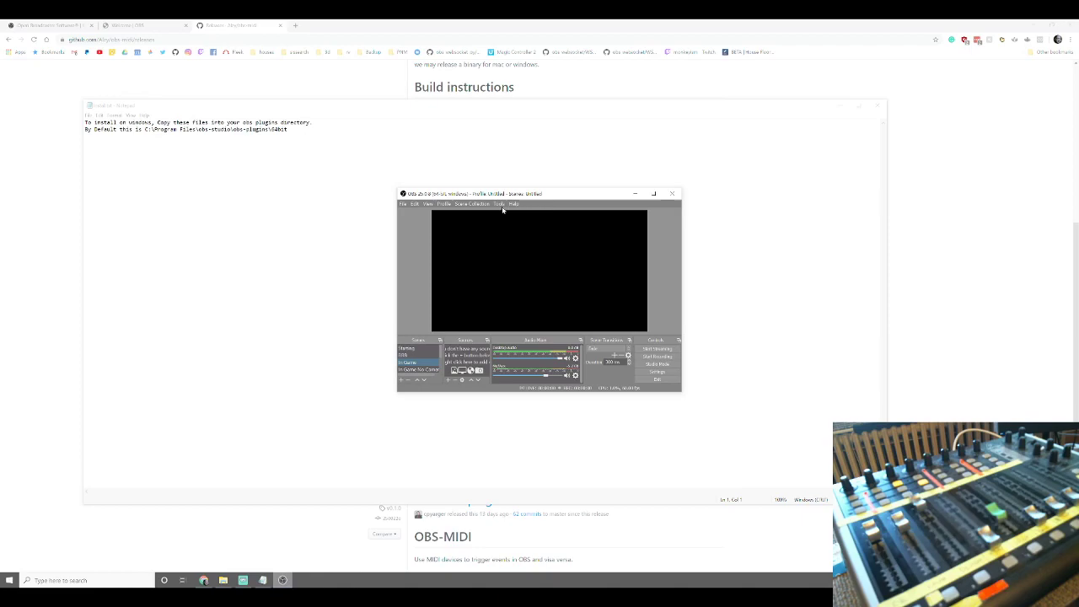
# Step: Add a Media Source to the current scene and close its properties
pyautogui.click(504, 204)
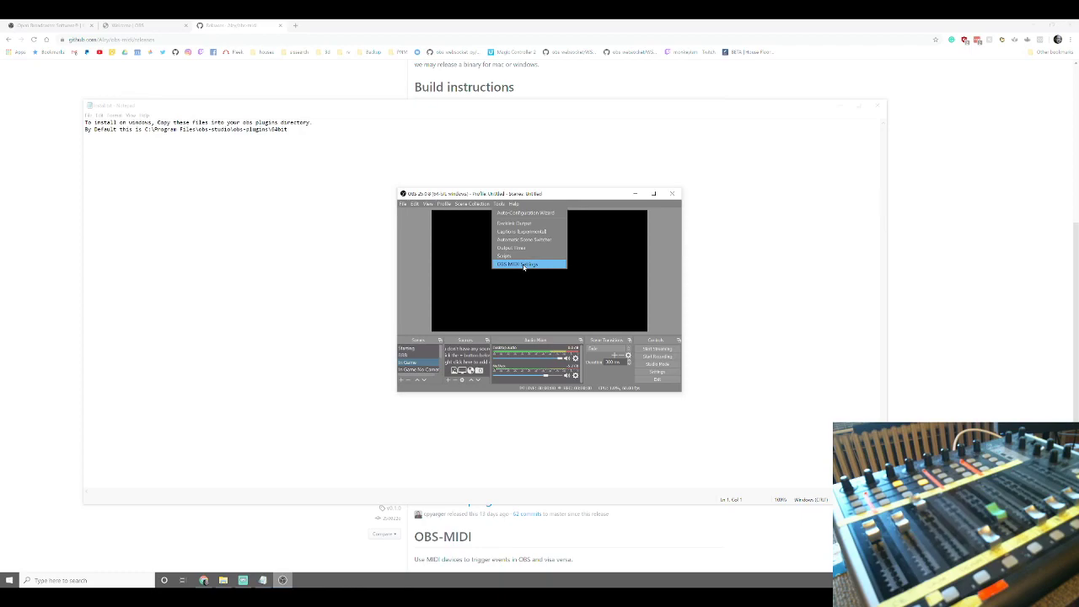
pyautogui.click(448, 383)
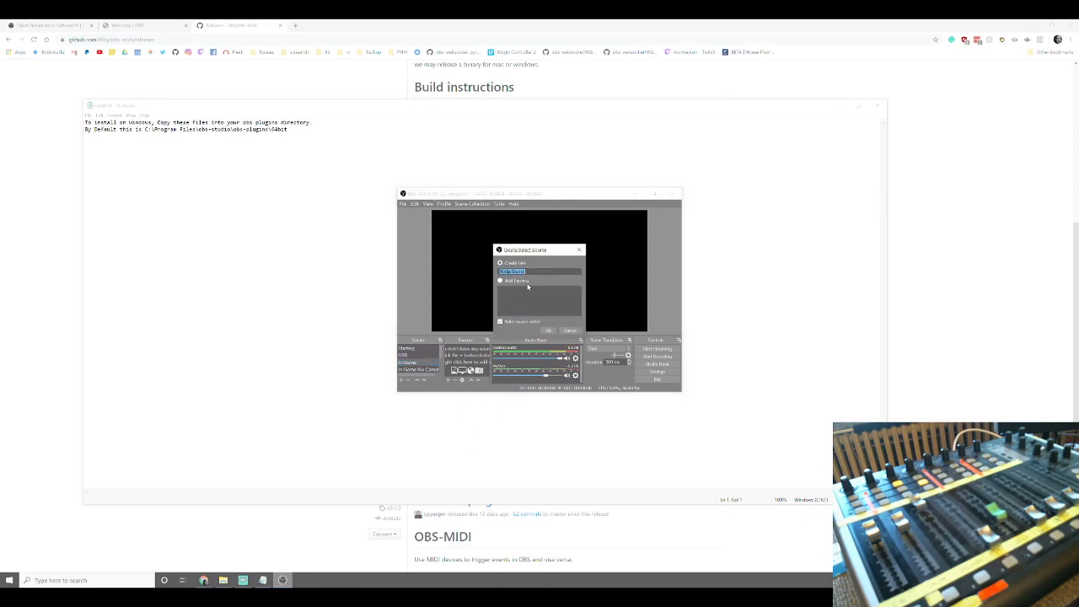
pyautogui.click(549, 329)
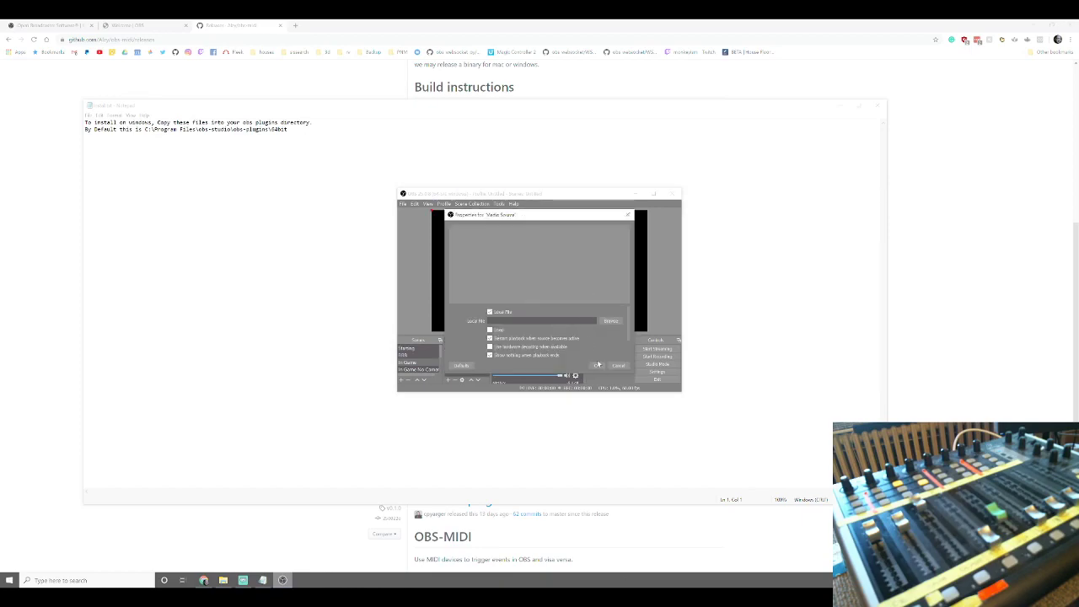
pyautogui.click(597, 364)
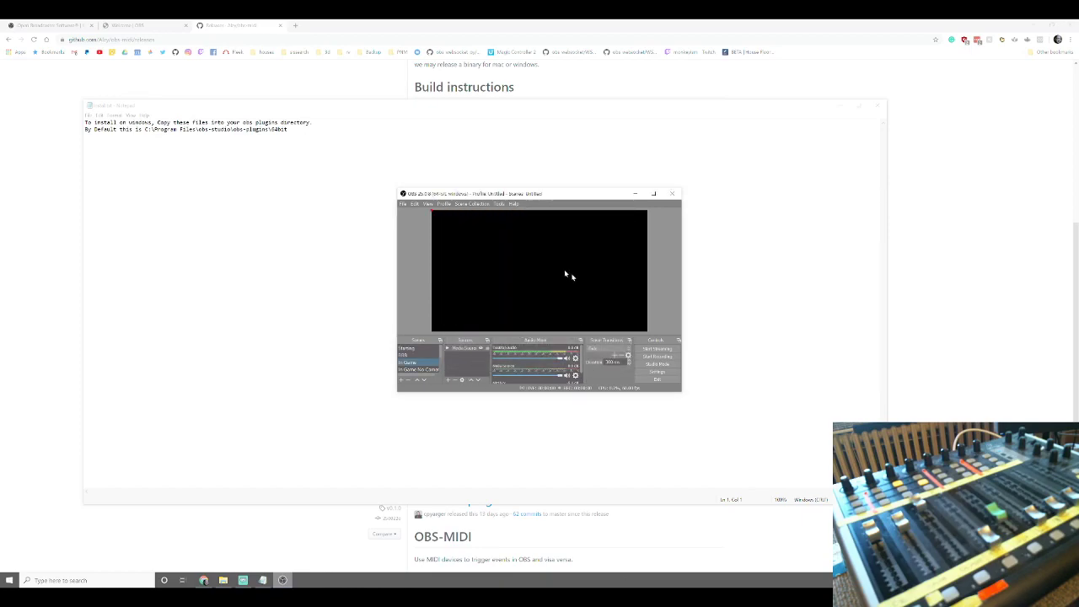
# Step: Dismiss the Tools menu, back to the main OBS window
pyautogui.click(496, 202)
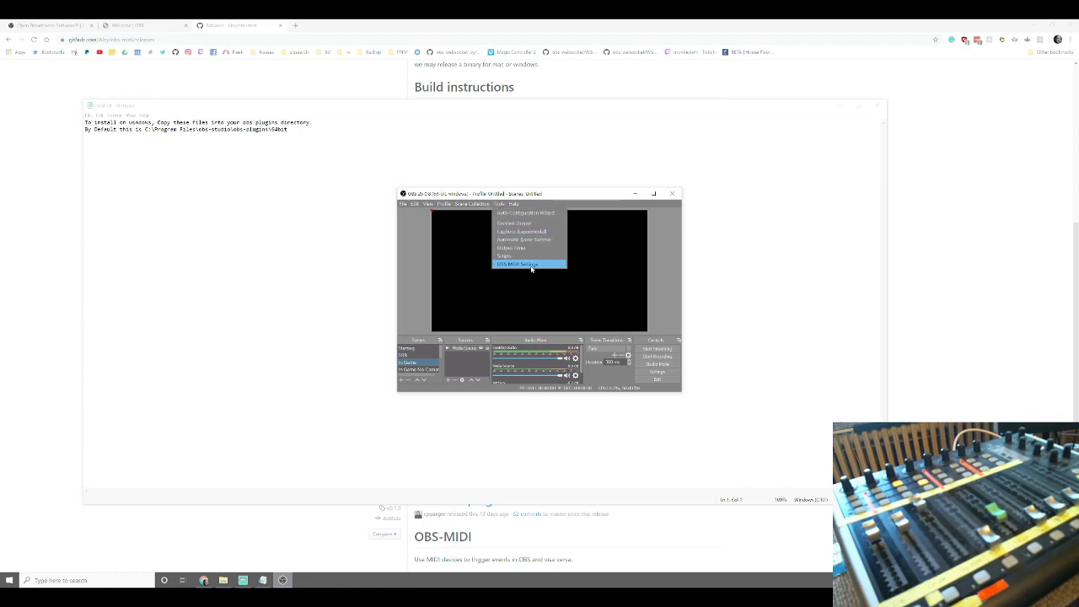
pyautogui.click(532, 263)
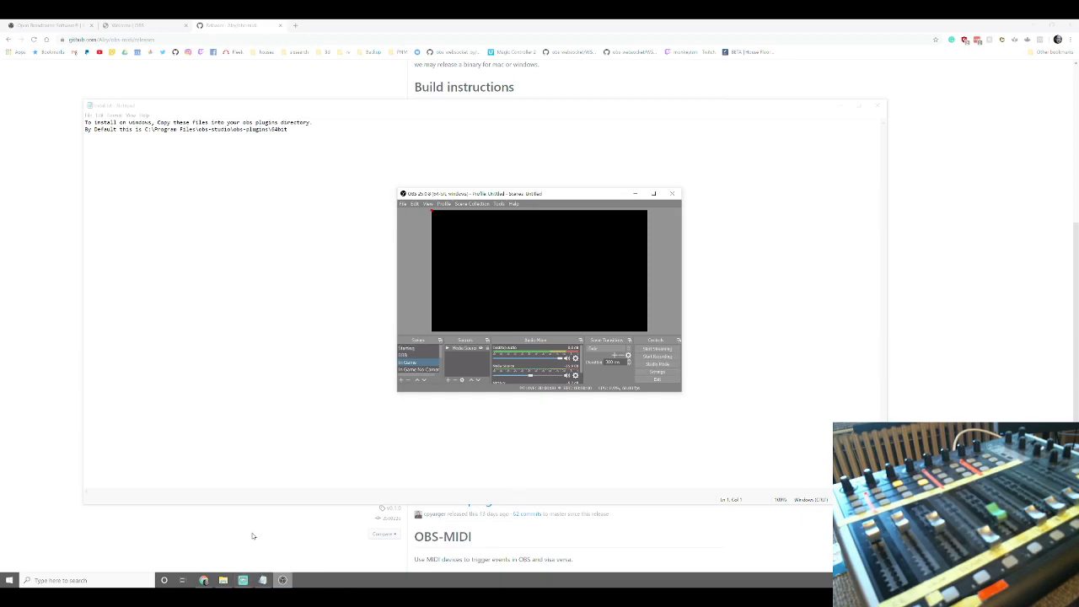
pyautogui.moveTo(496, 205)
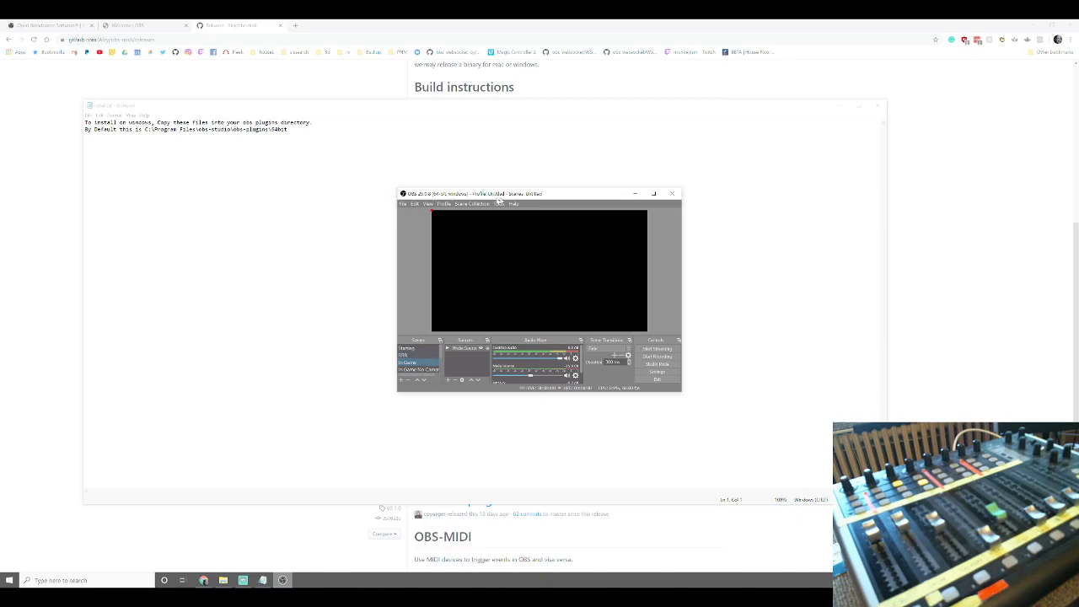
# Step: Add a new mixer-control mapping in obs-midi and bring up its action and option choices
pyautogui.click(500, 204)
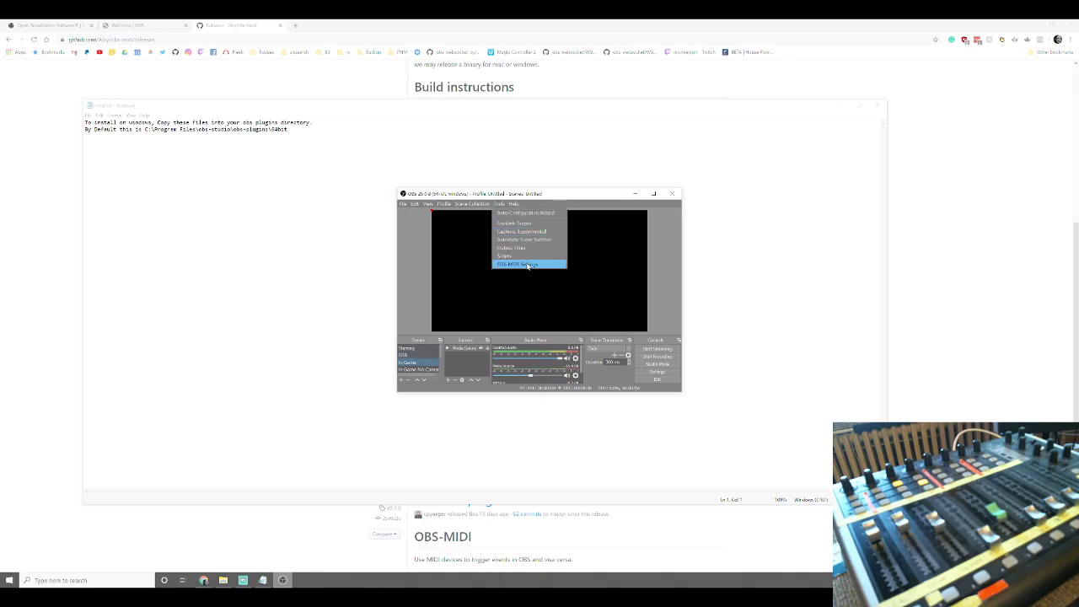
pyautogui.click(529, 264)
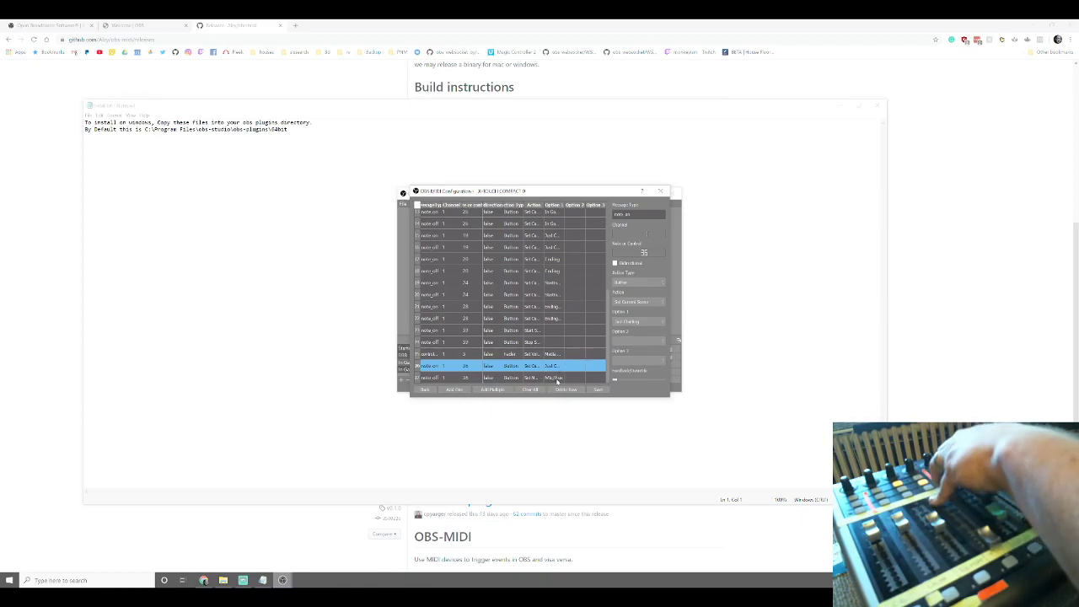
pyautogui.click(497, 378)
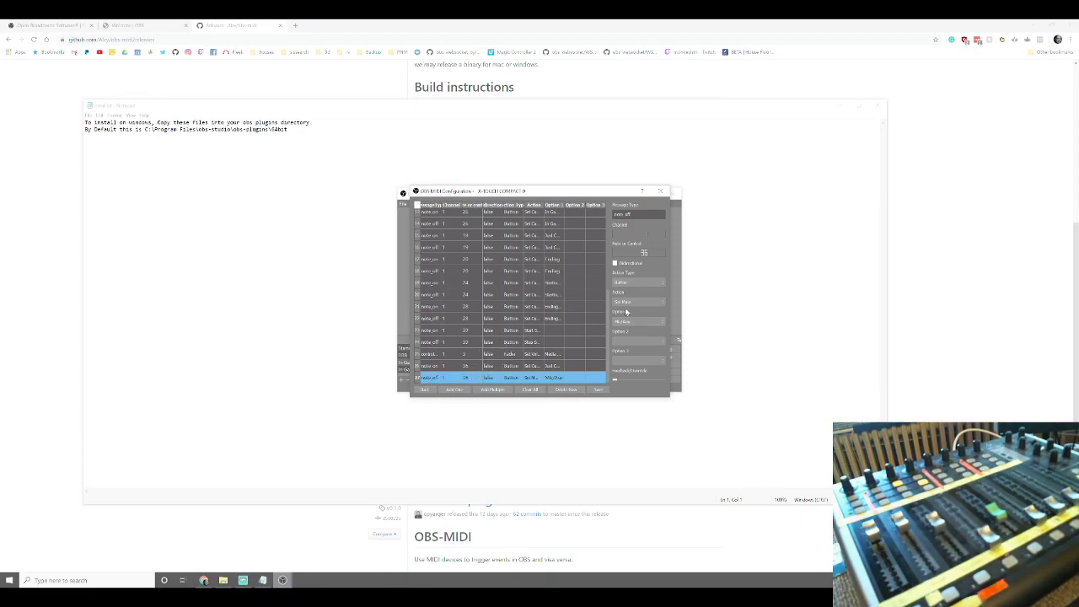
pyautogui.click(637, 321)
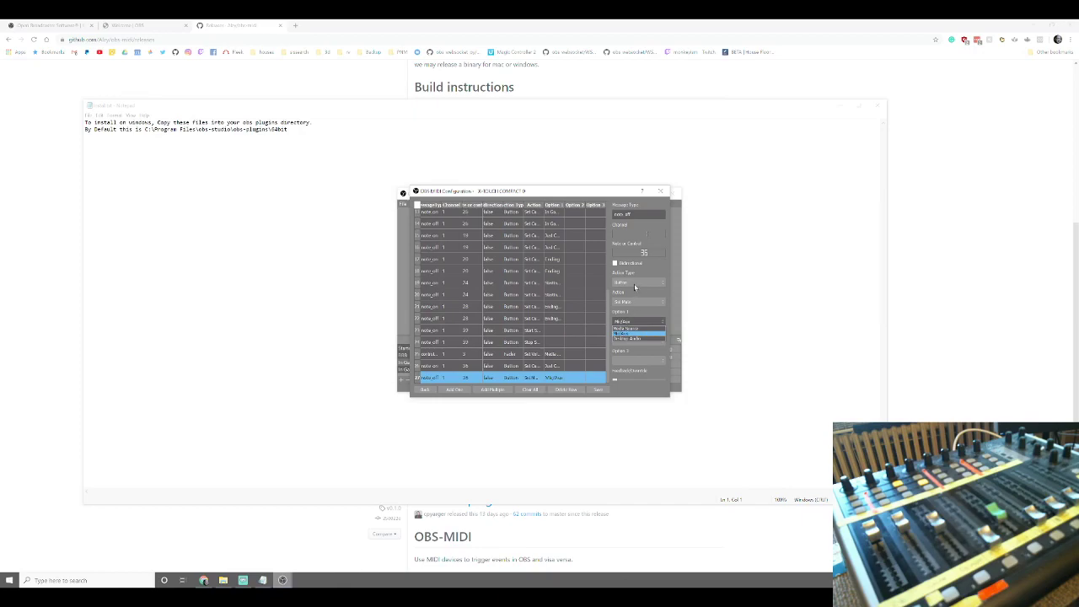
pyautogui.click(637, 282)
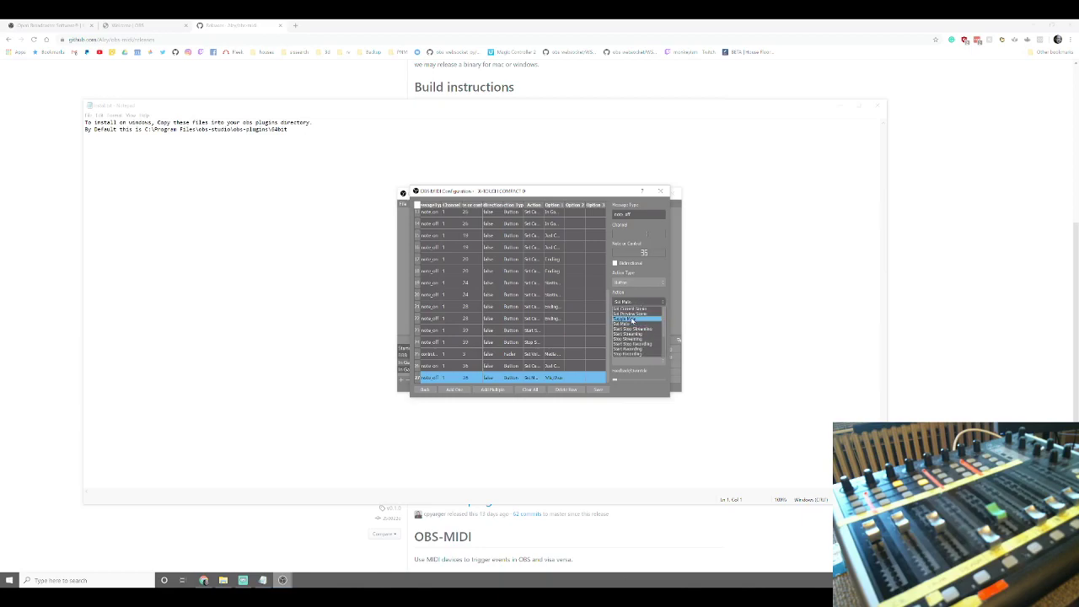
pyautogui.moveTo(637, 338)
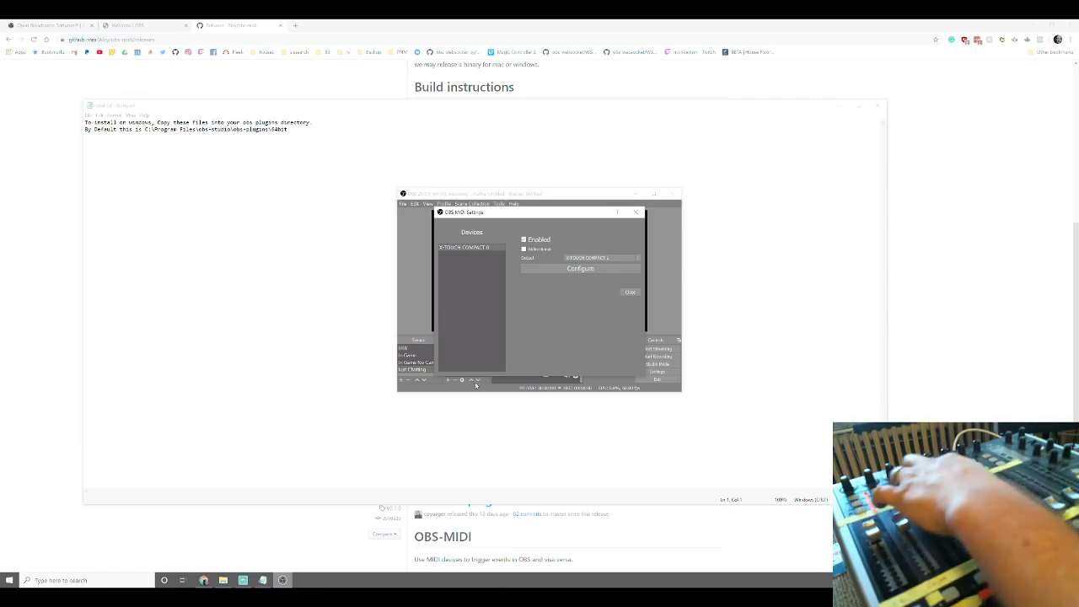
pyautogui.click(631, 292)
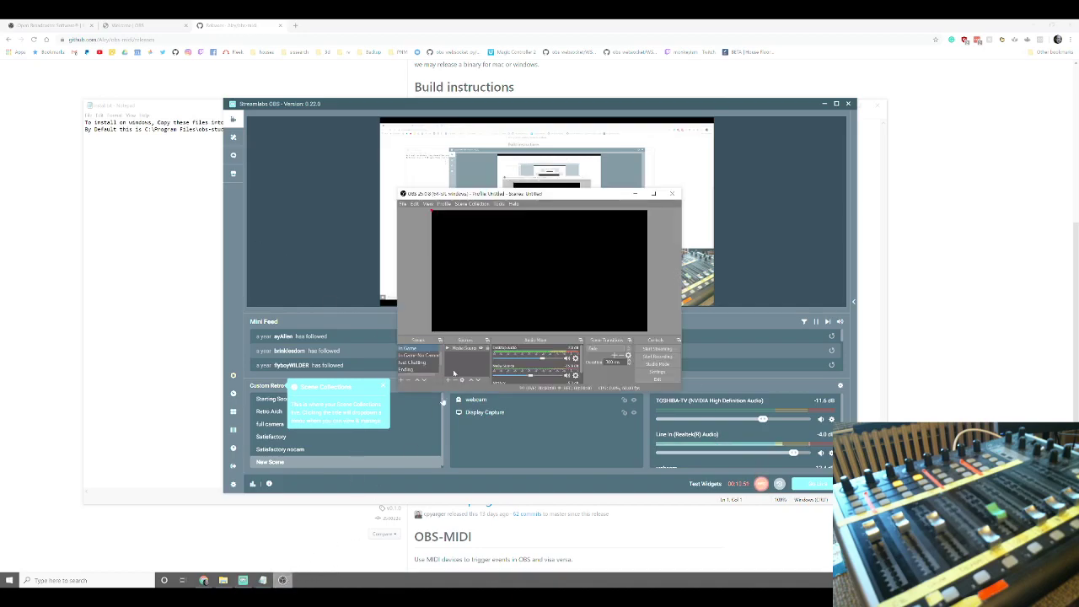
# Step: Review and close the obs-midi settings, then minimize OBS Studio to reveal Streamlabs OBS
pyautogui.click(493, 204)
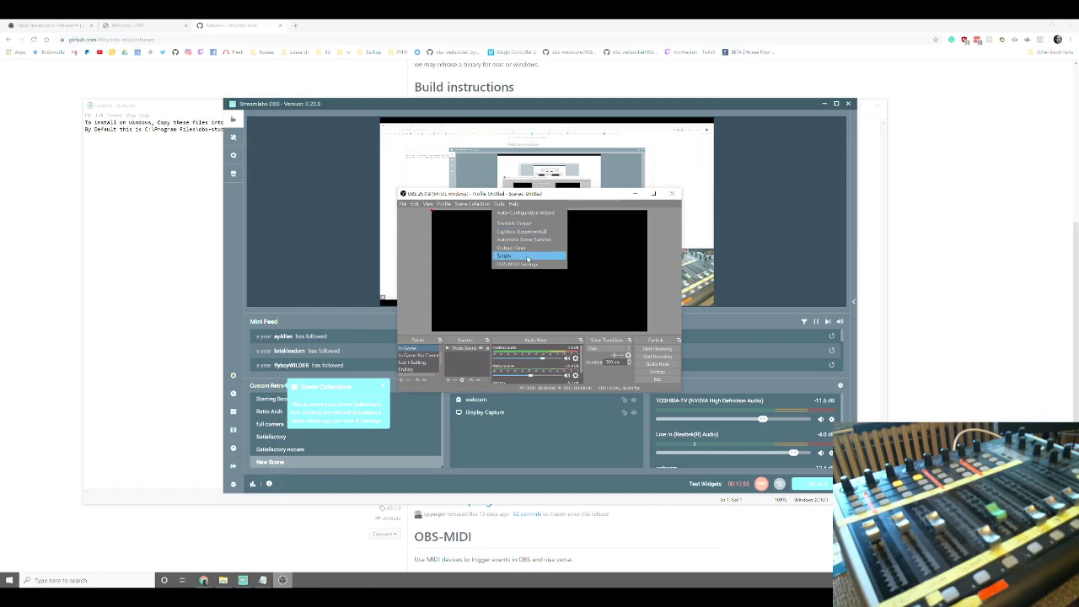
pyautogui.click(523, 265)
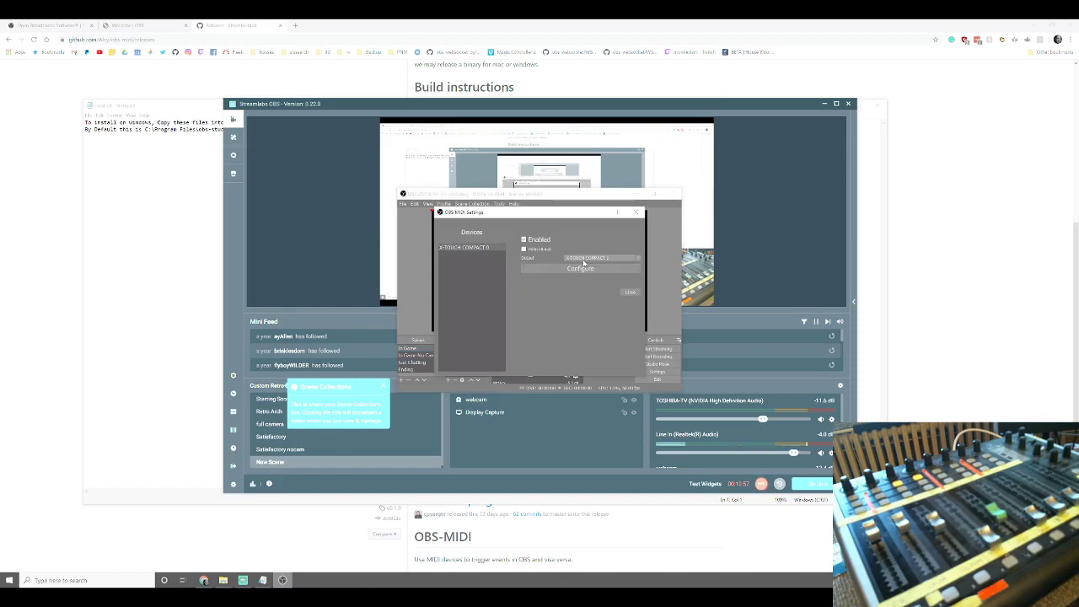
pyautogui.click(595, 258)
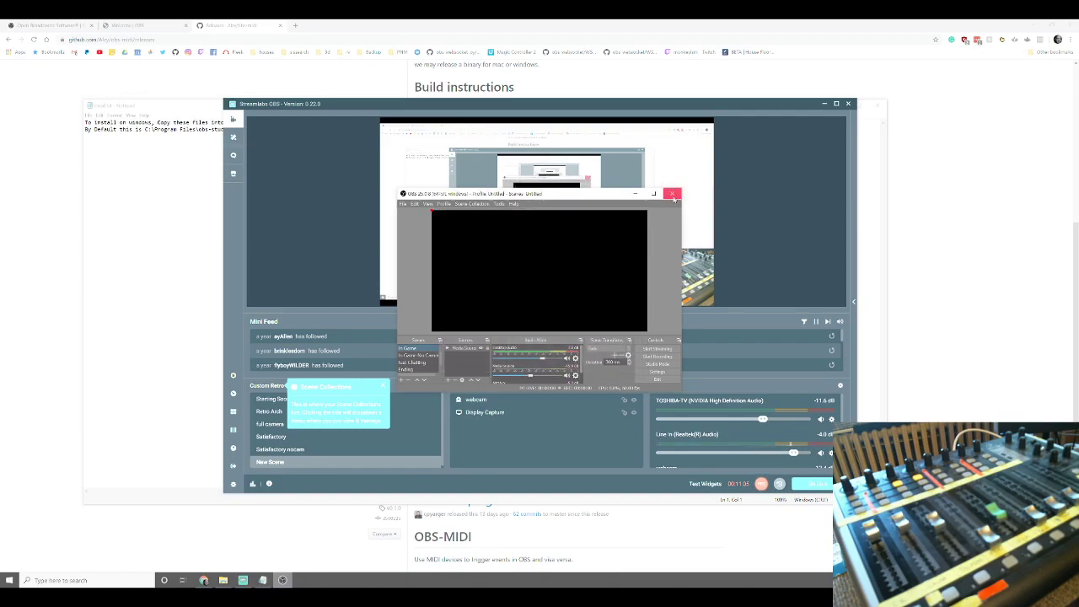
pyautogui.click(671, 192)
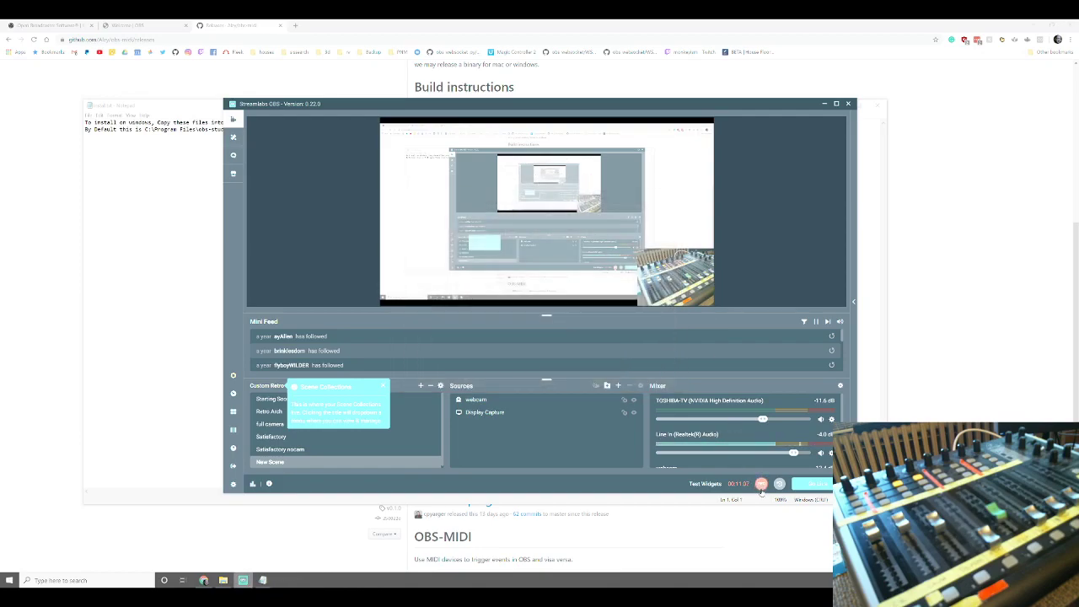